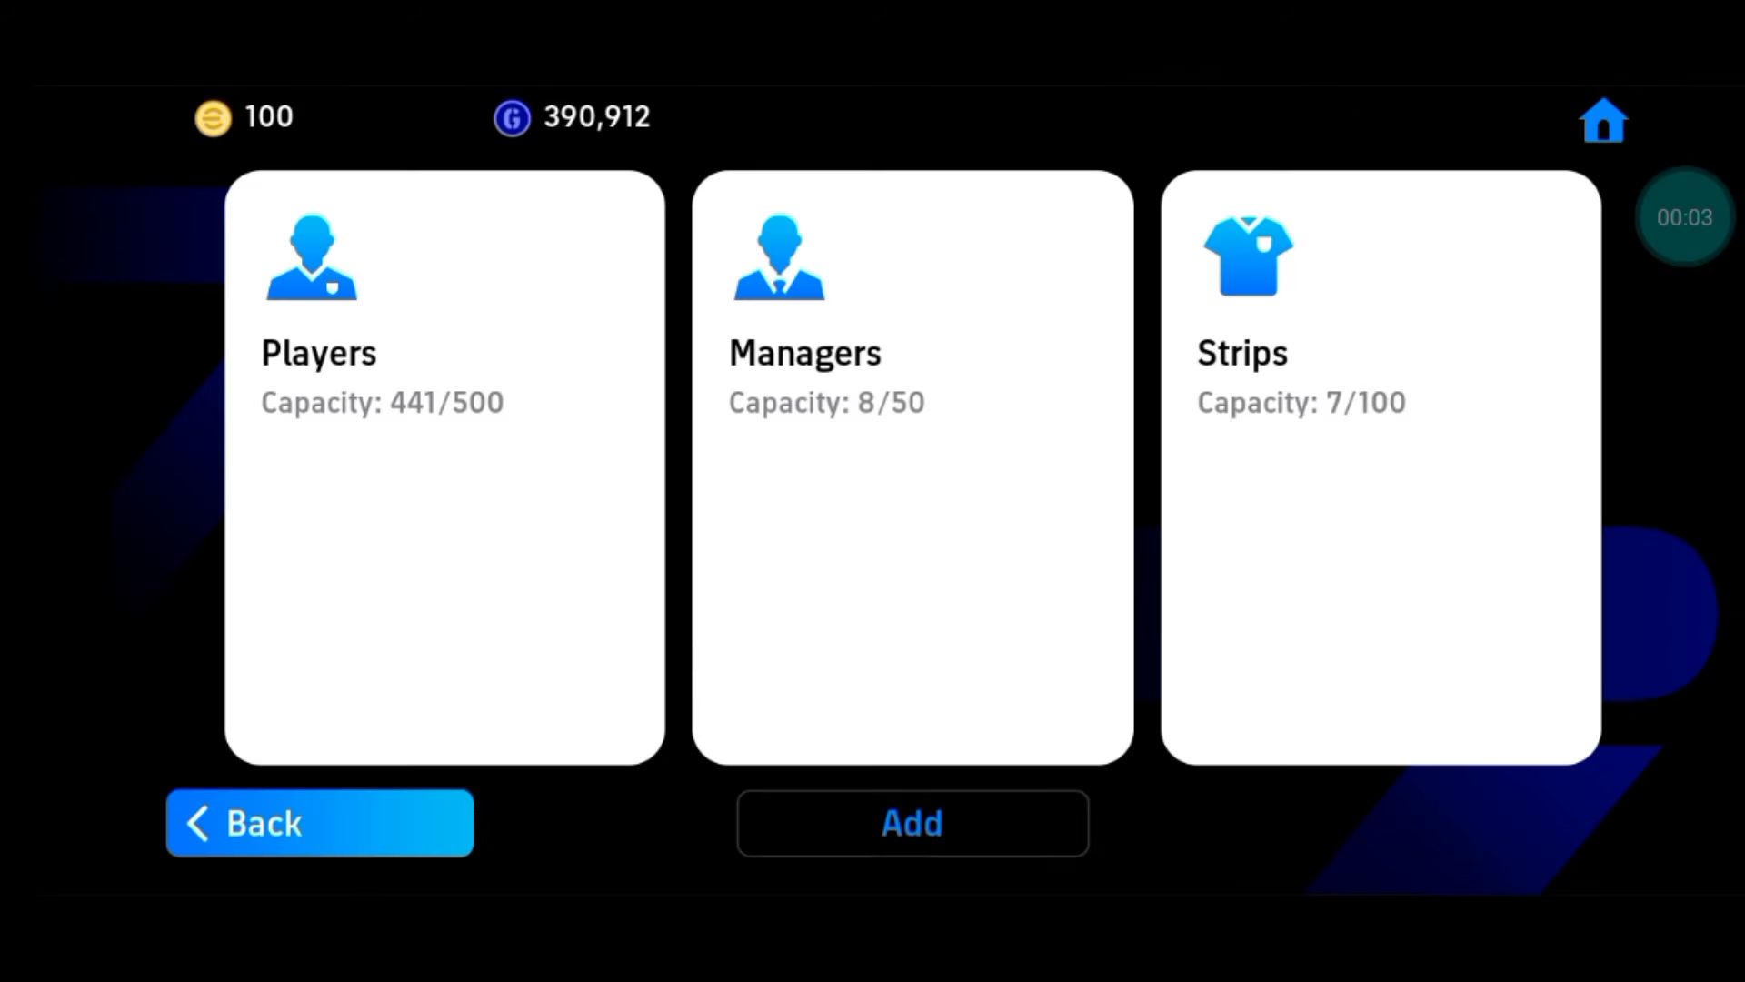
Open level training for D. Alaba from the players in storage
click(443, 467)
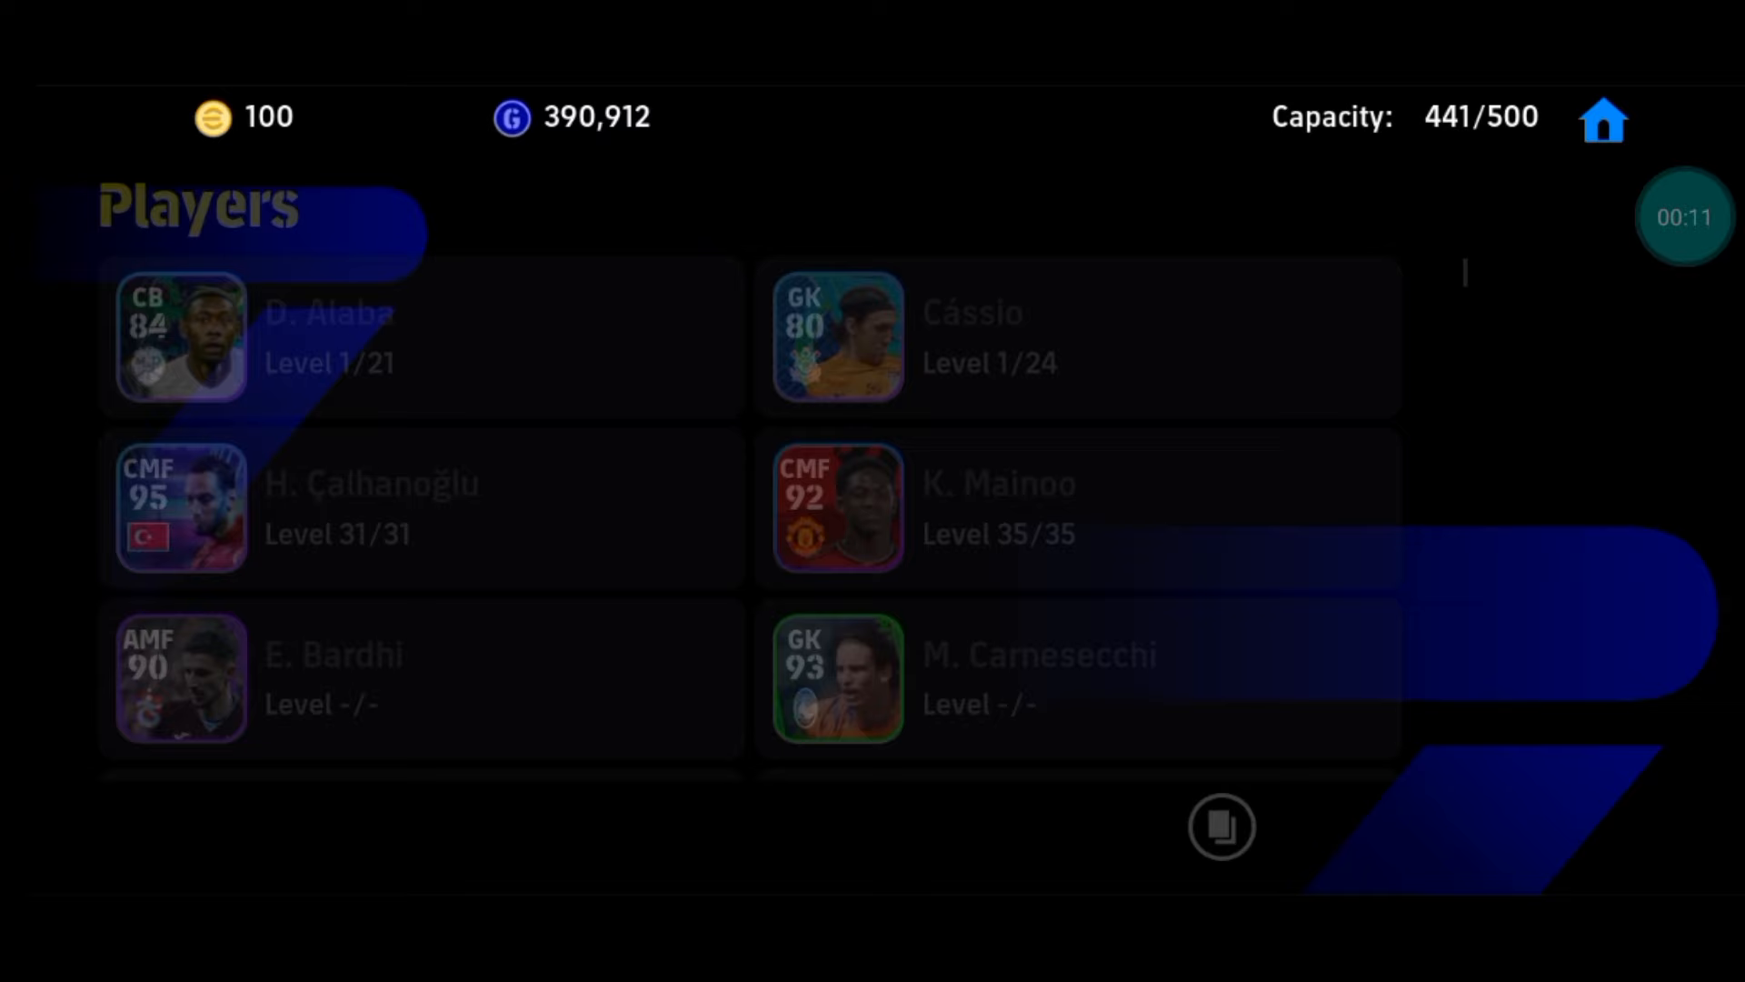
click(328, 337)
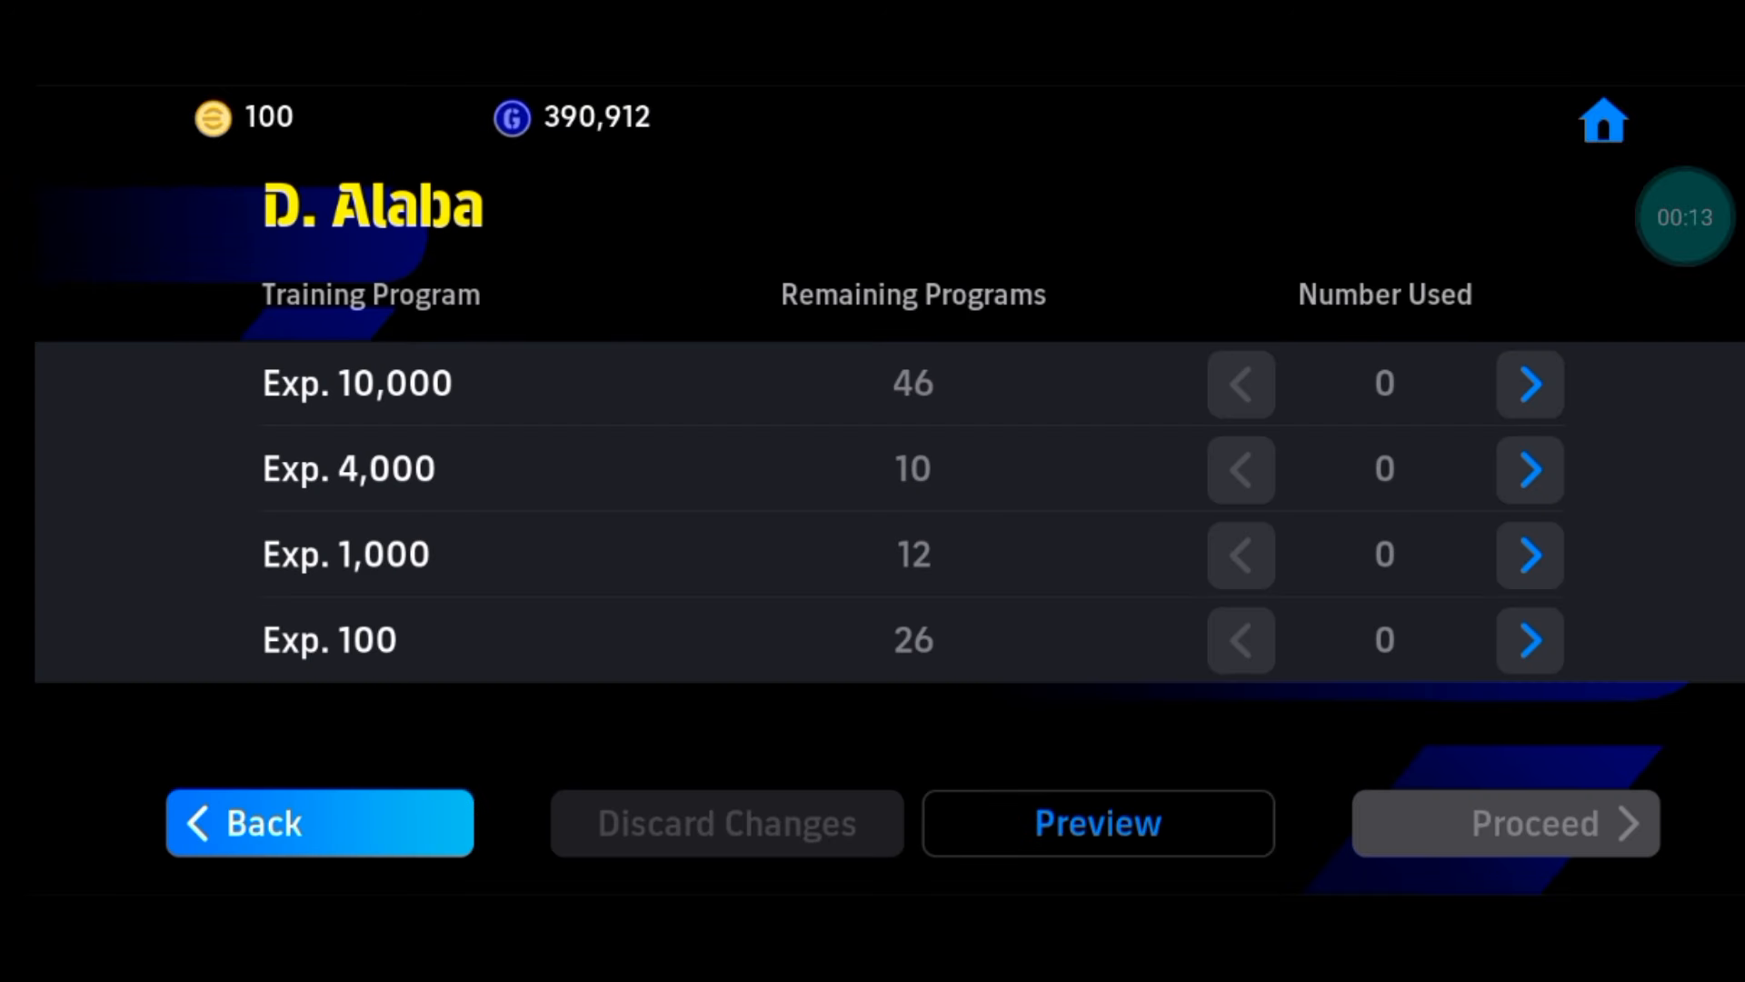
Apply five Exp. 10,000 and one Exp. 4,000 programmes after previewing level 21/21
click(1529, 383)
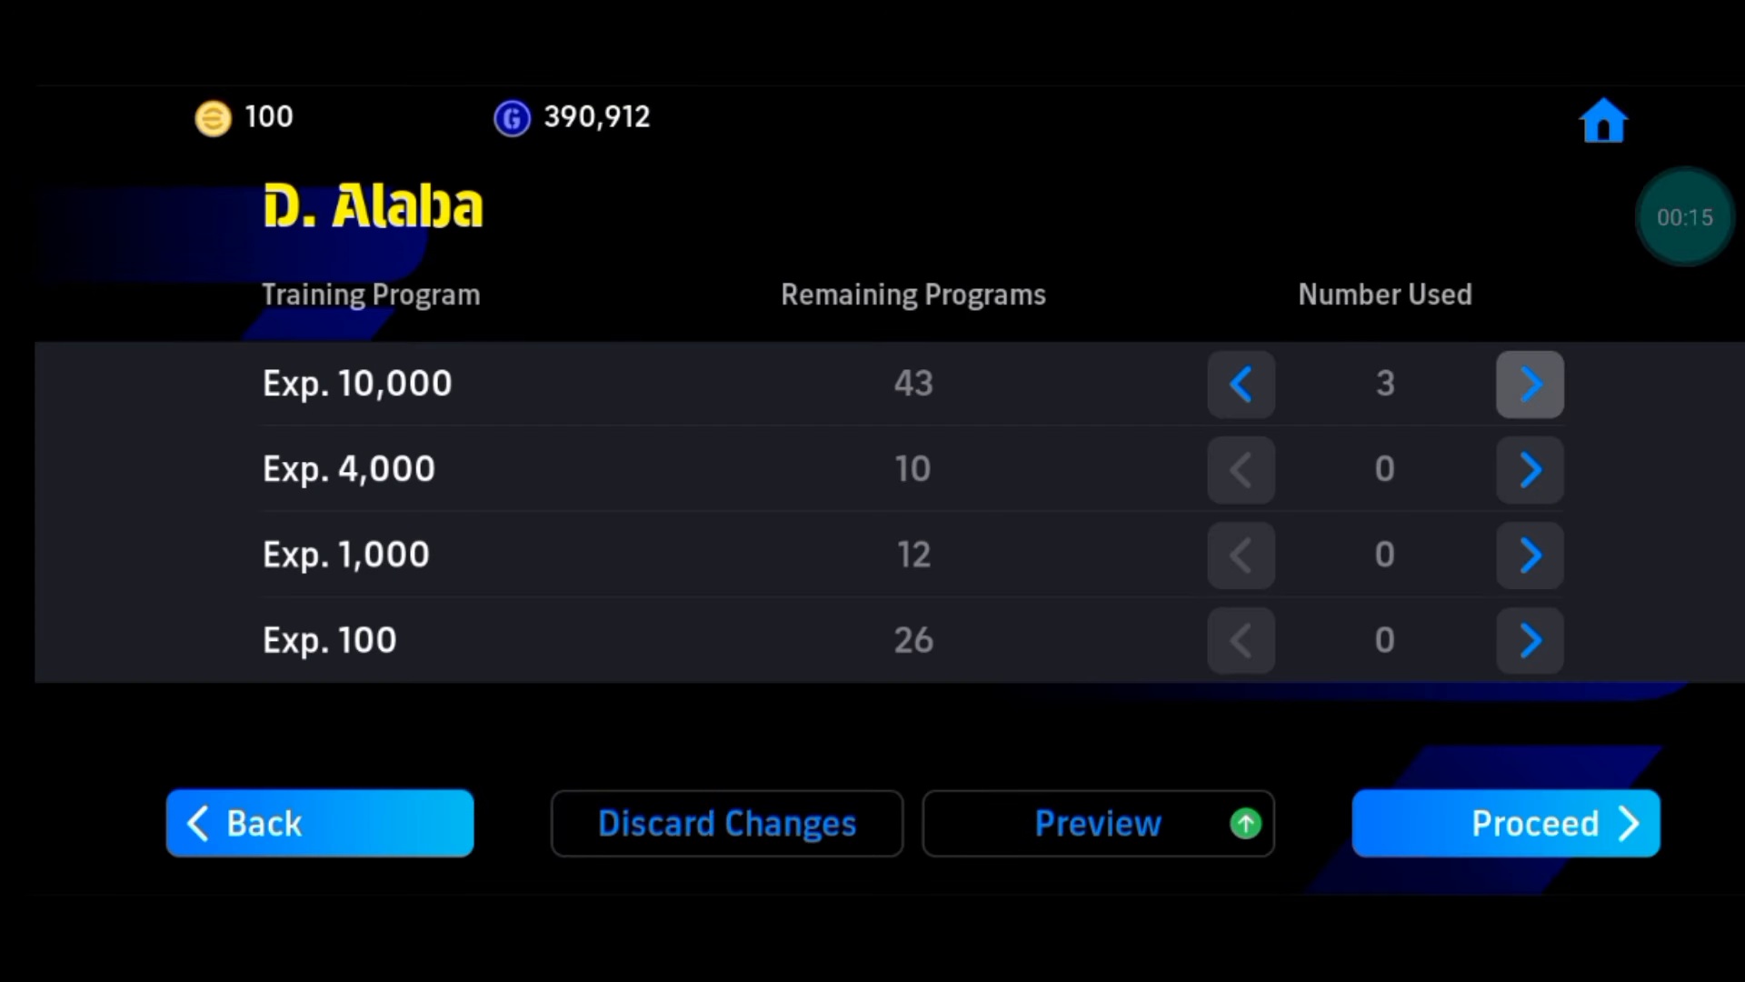
click(1097, 824)
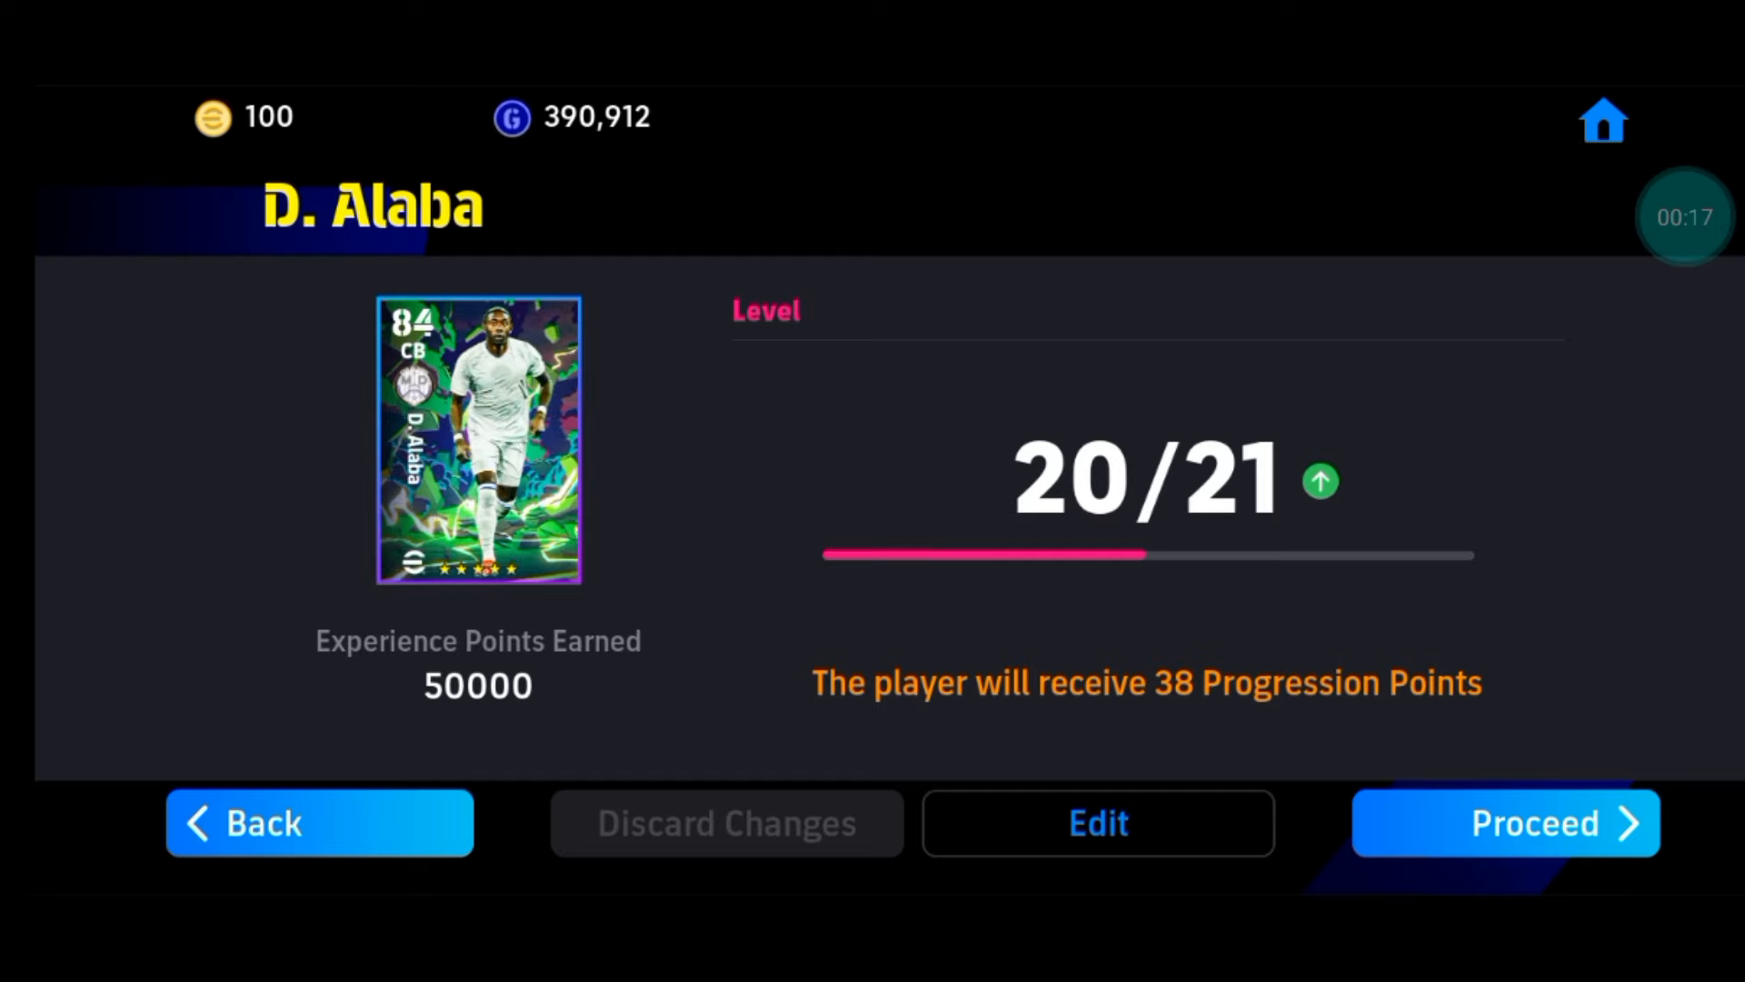
click(1098, 824)
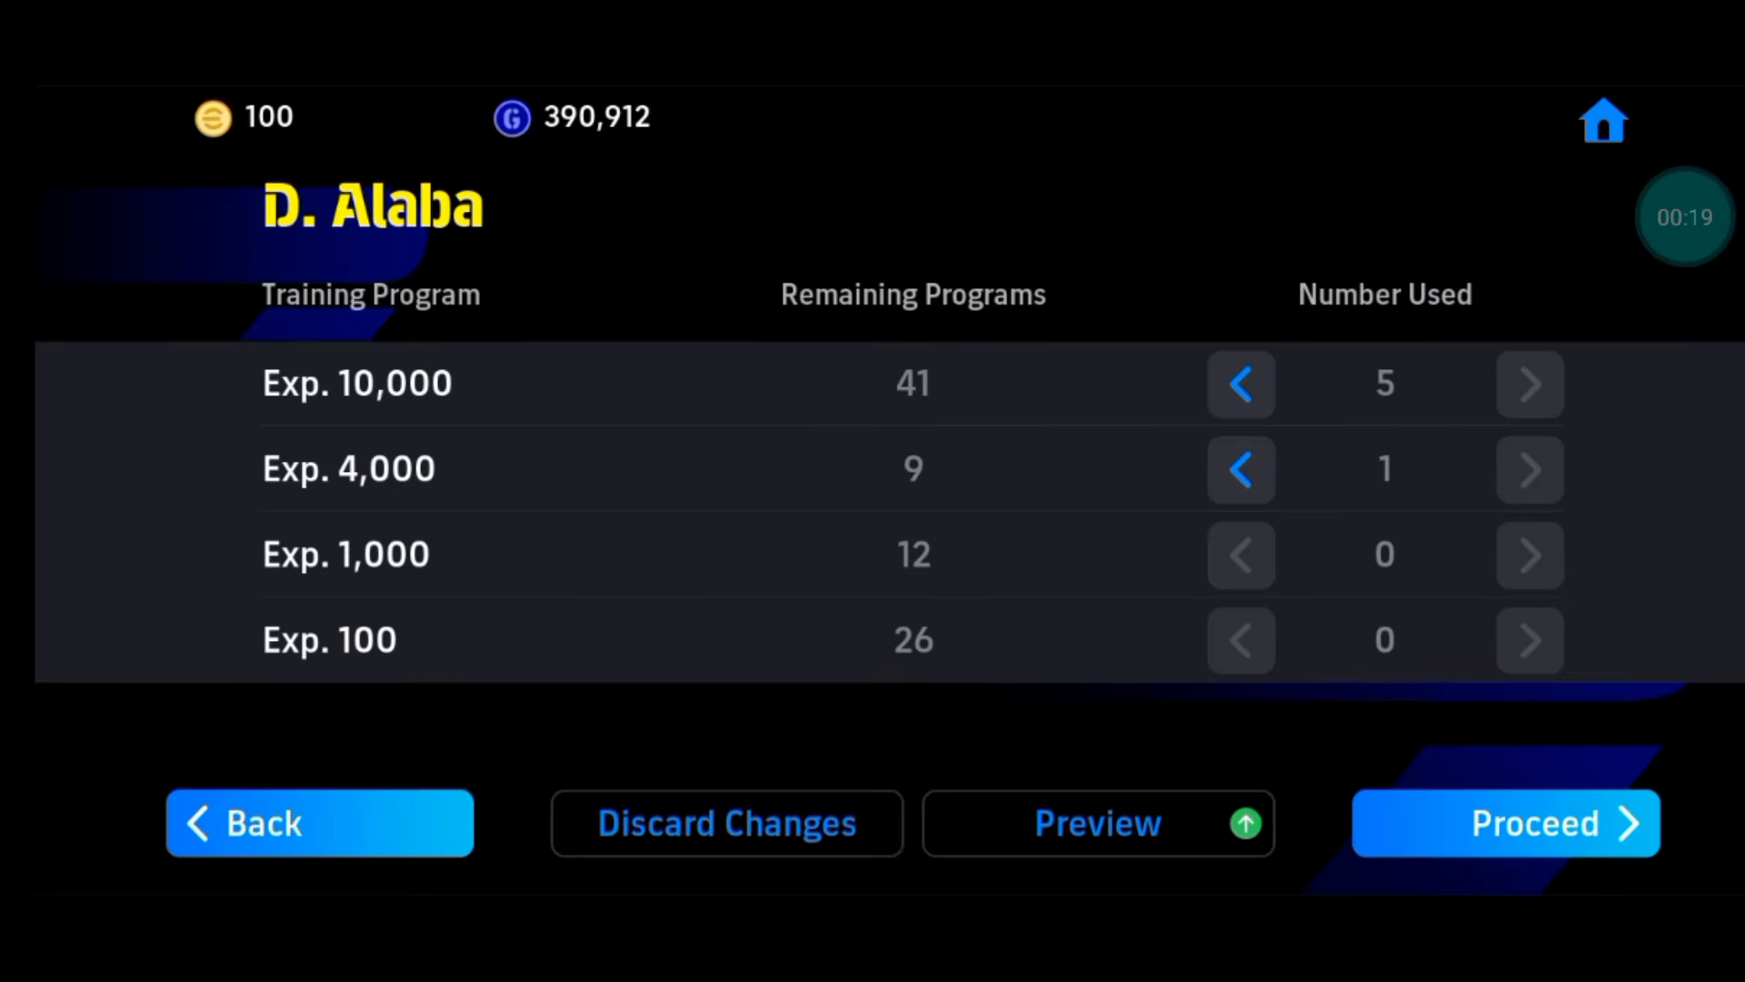
click(1096, 824)
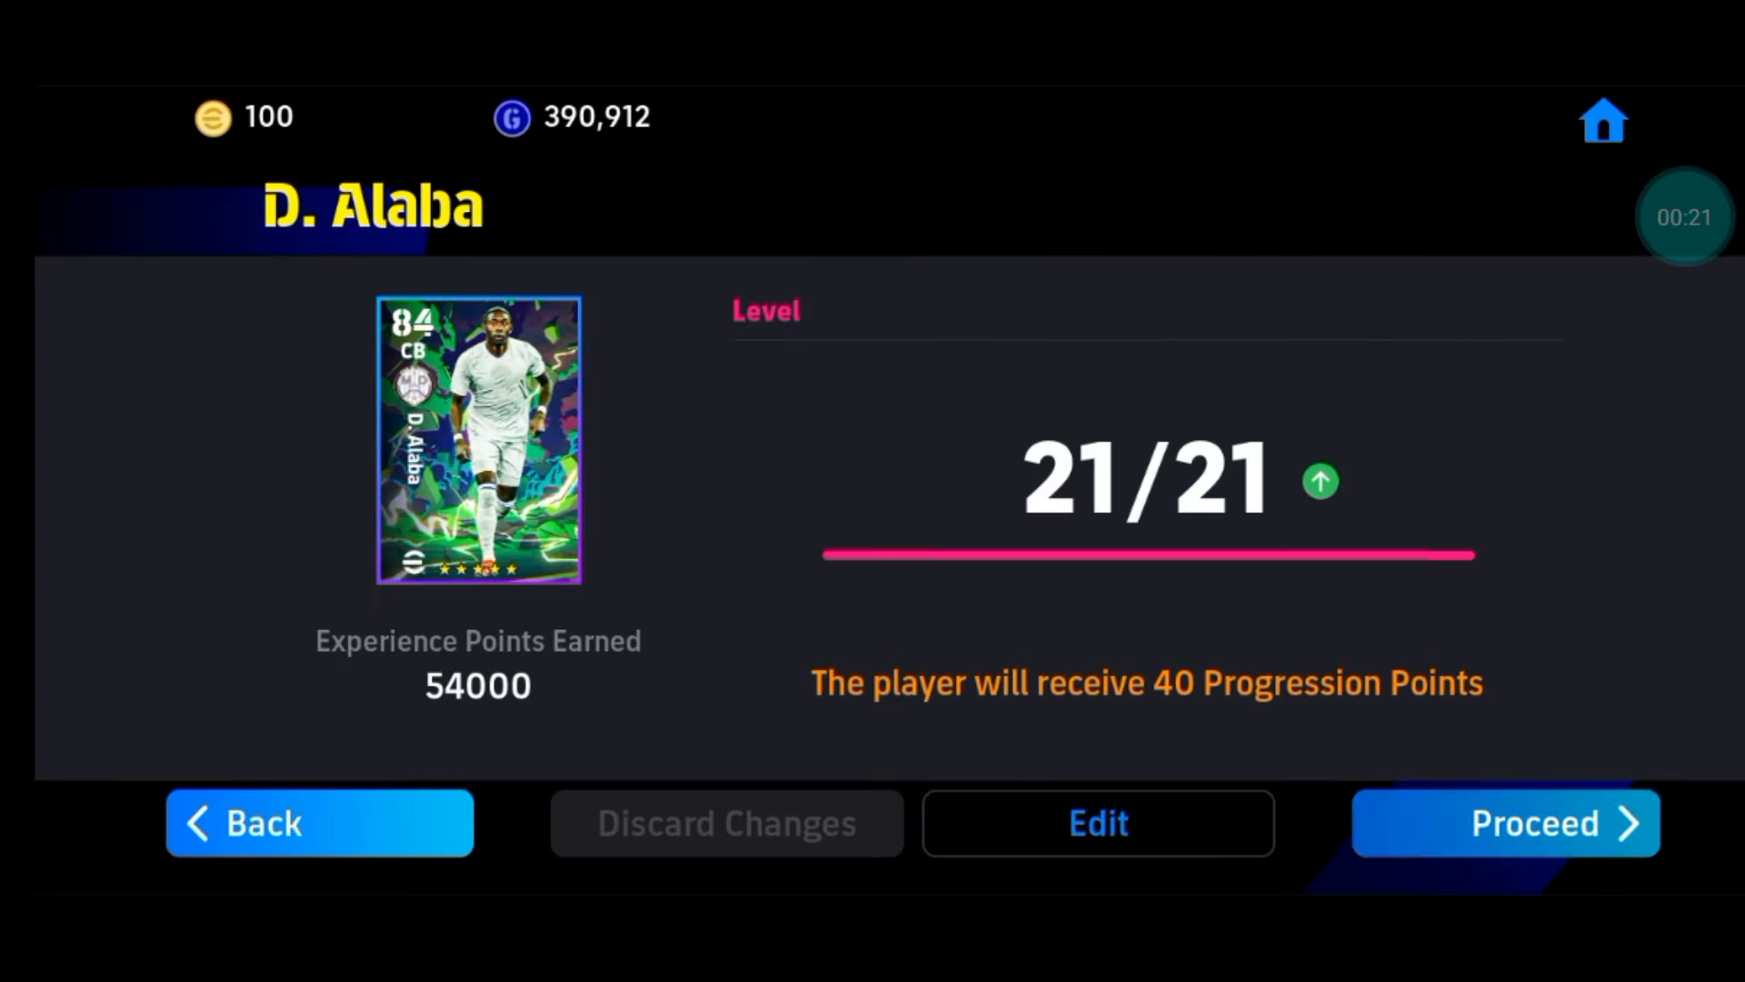
click(1506, 824)
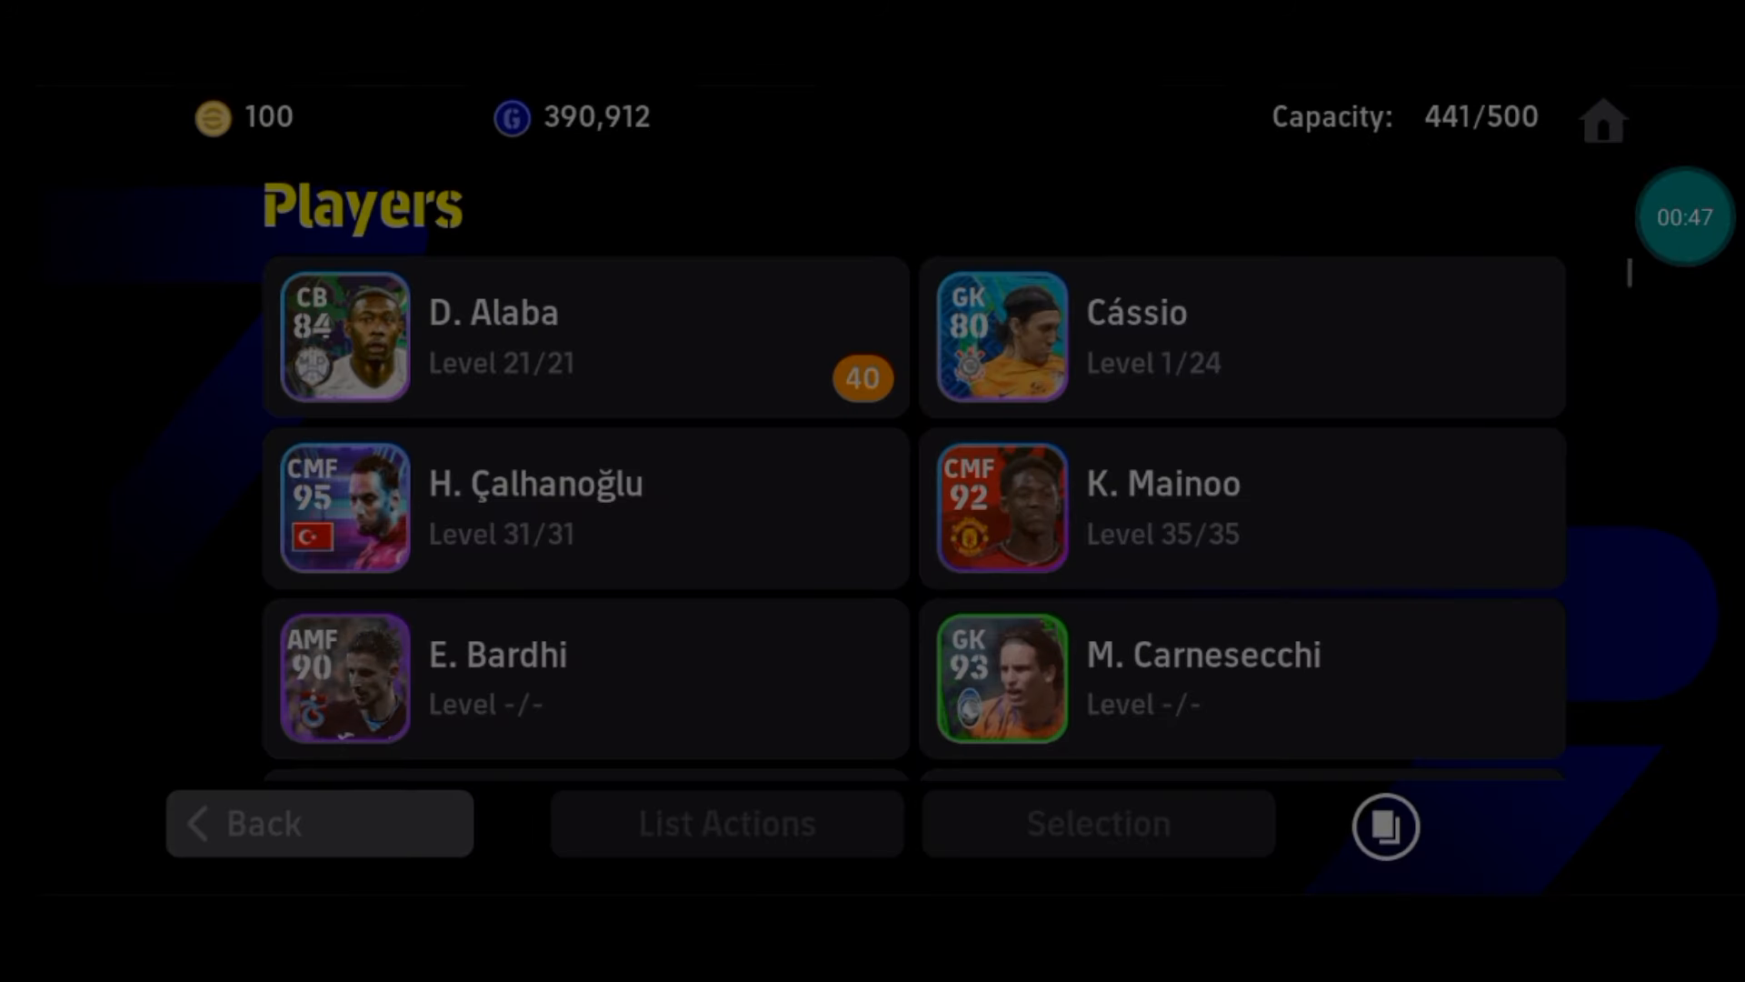
Allocate 4, 8 and 10 progression points to three stat categories in Player Progression
click(492, 340)
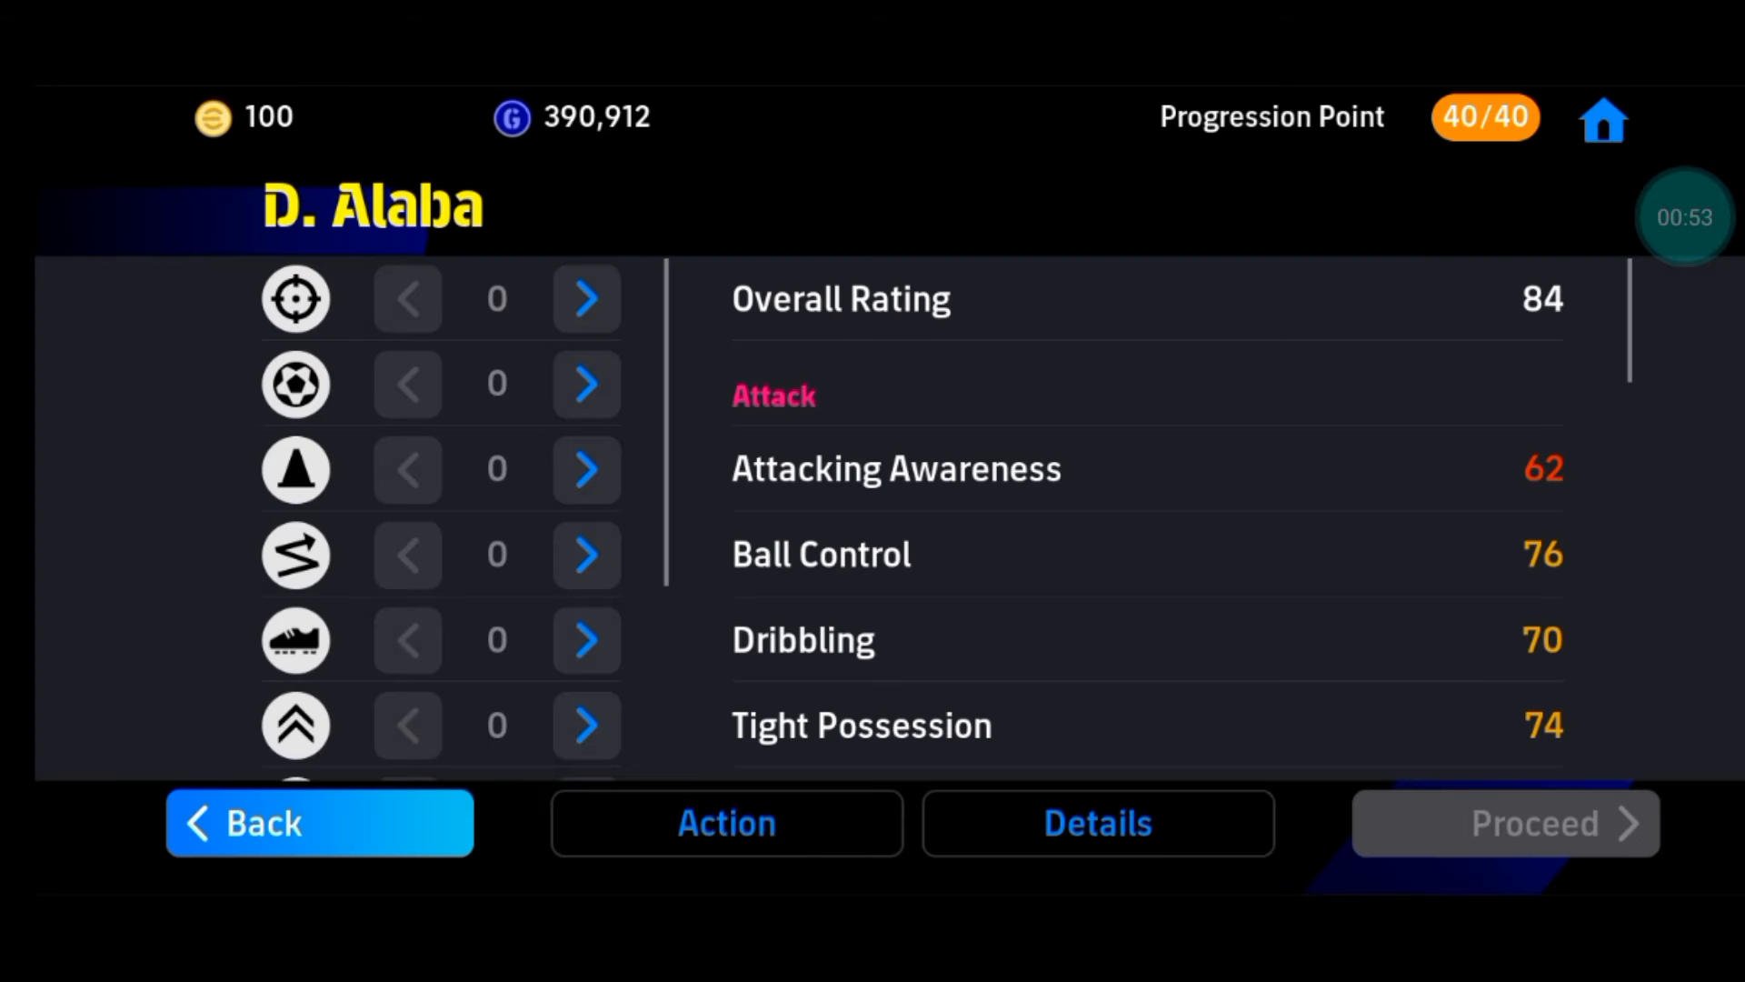
scroll(down, 3)
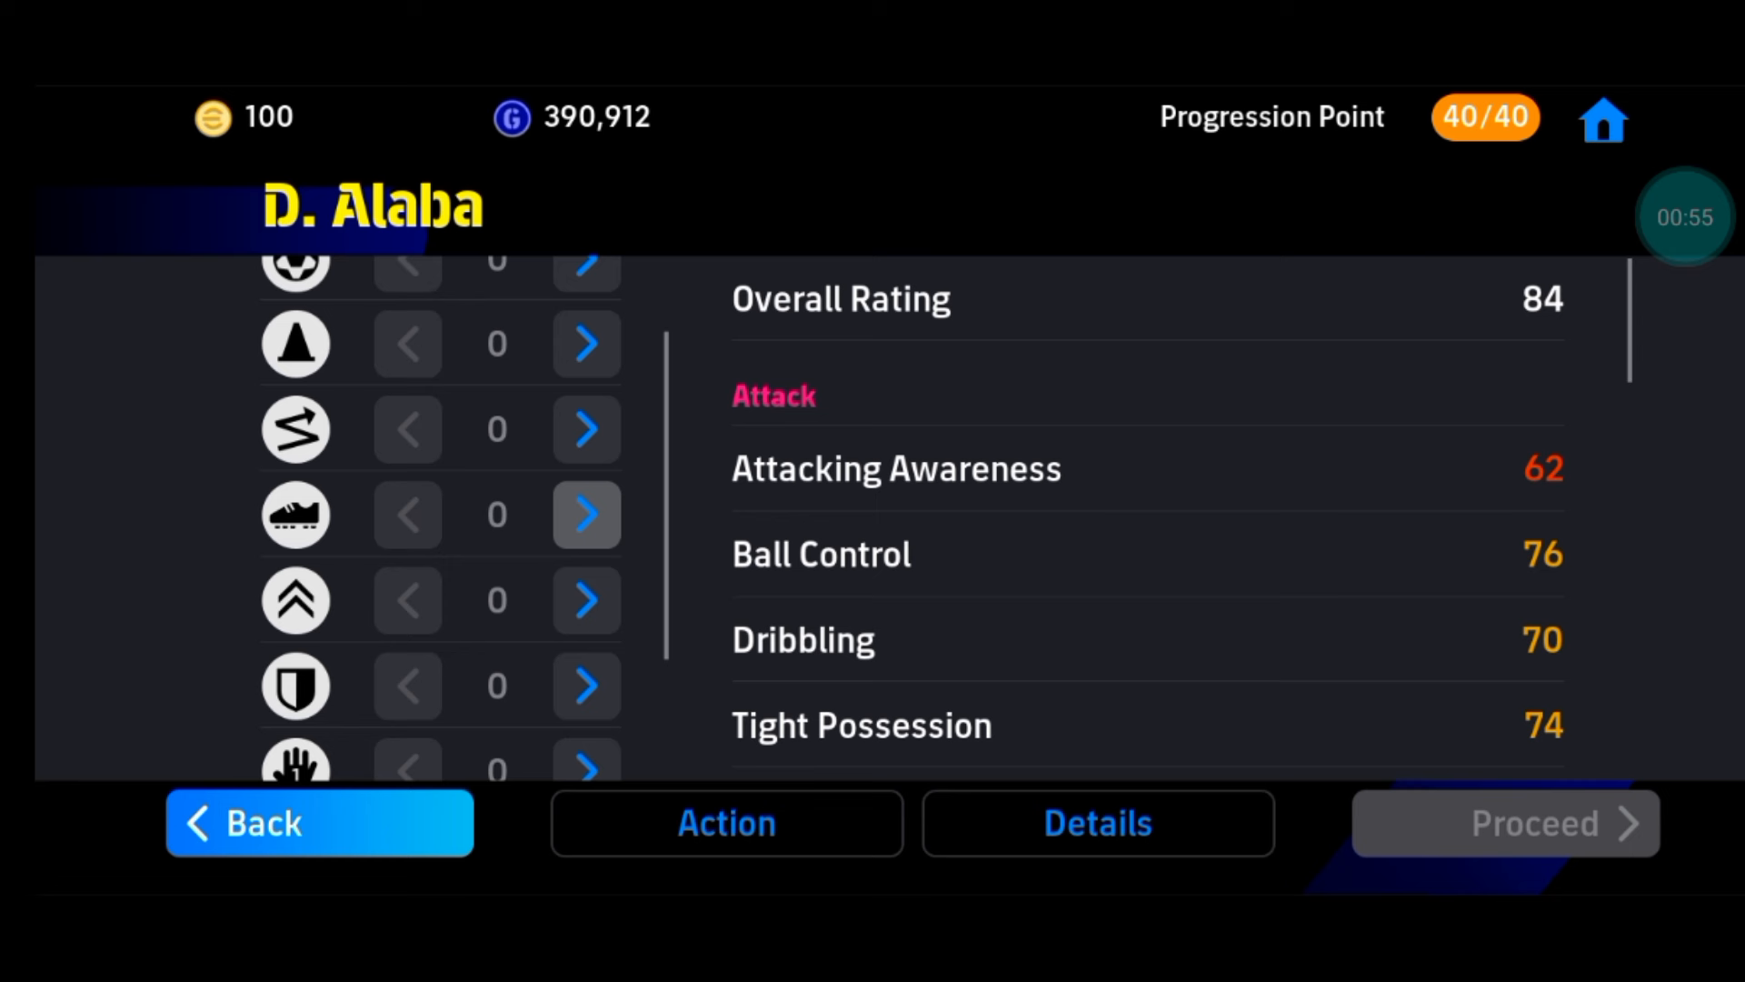
click(586, 515)
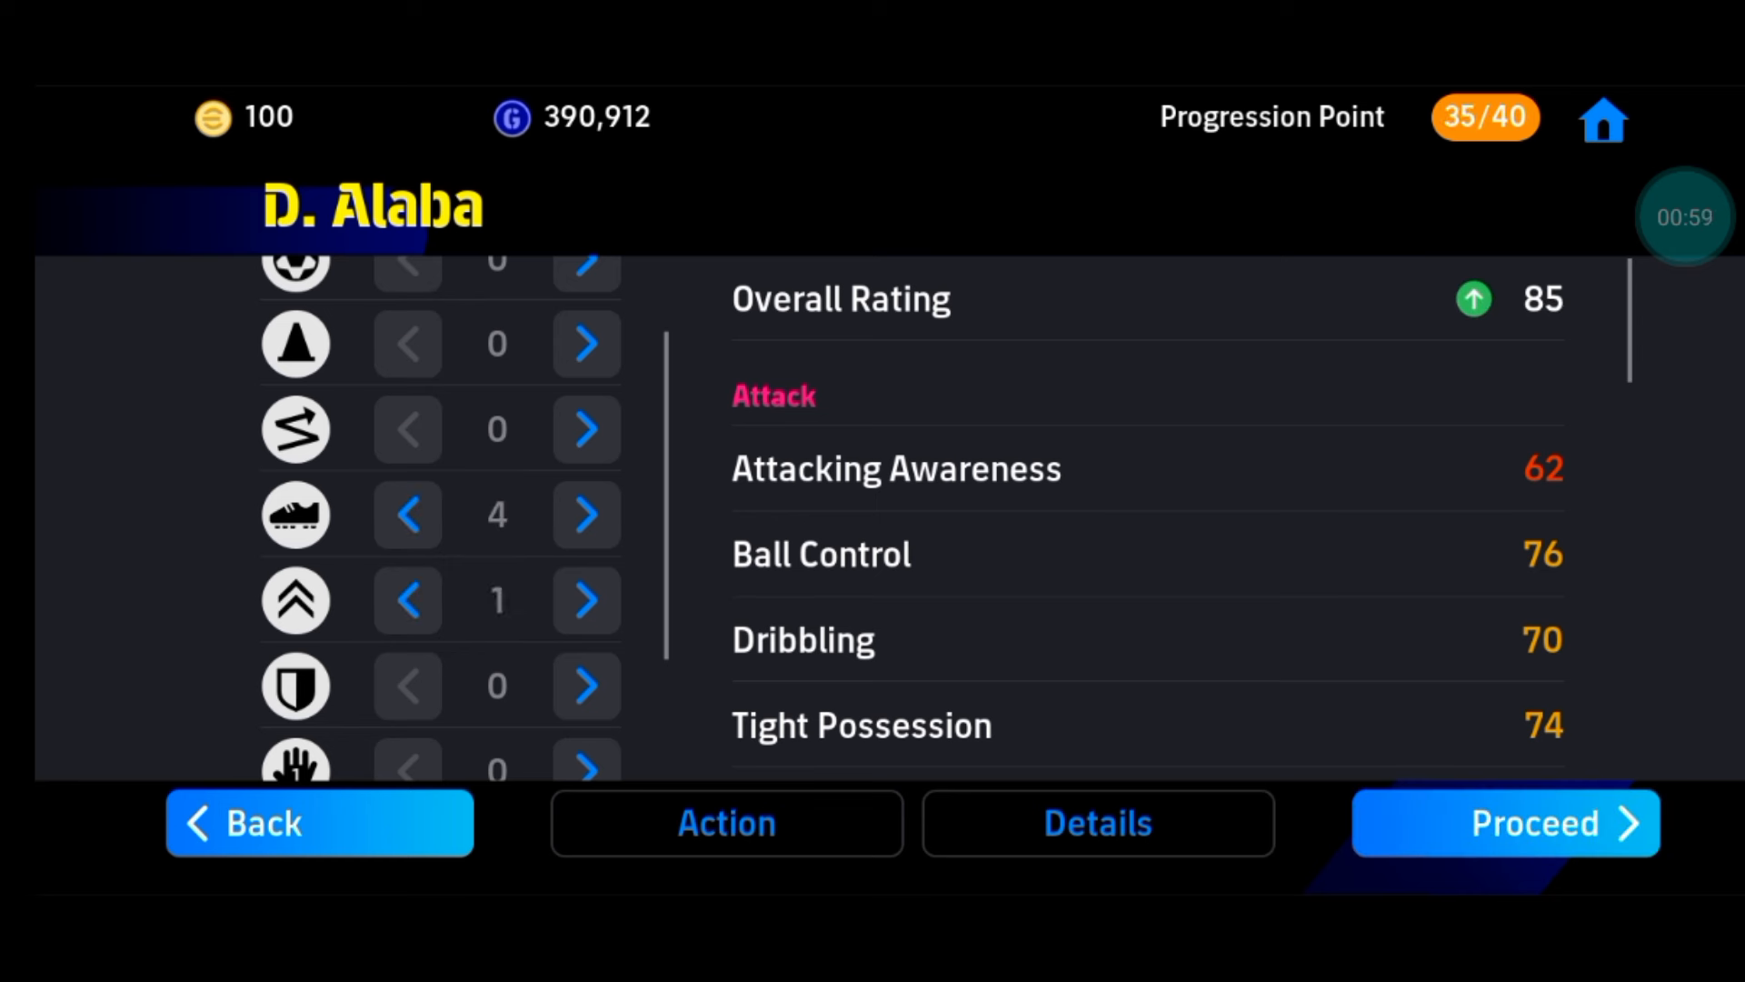
click(586, 600)
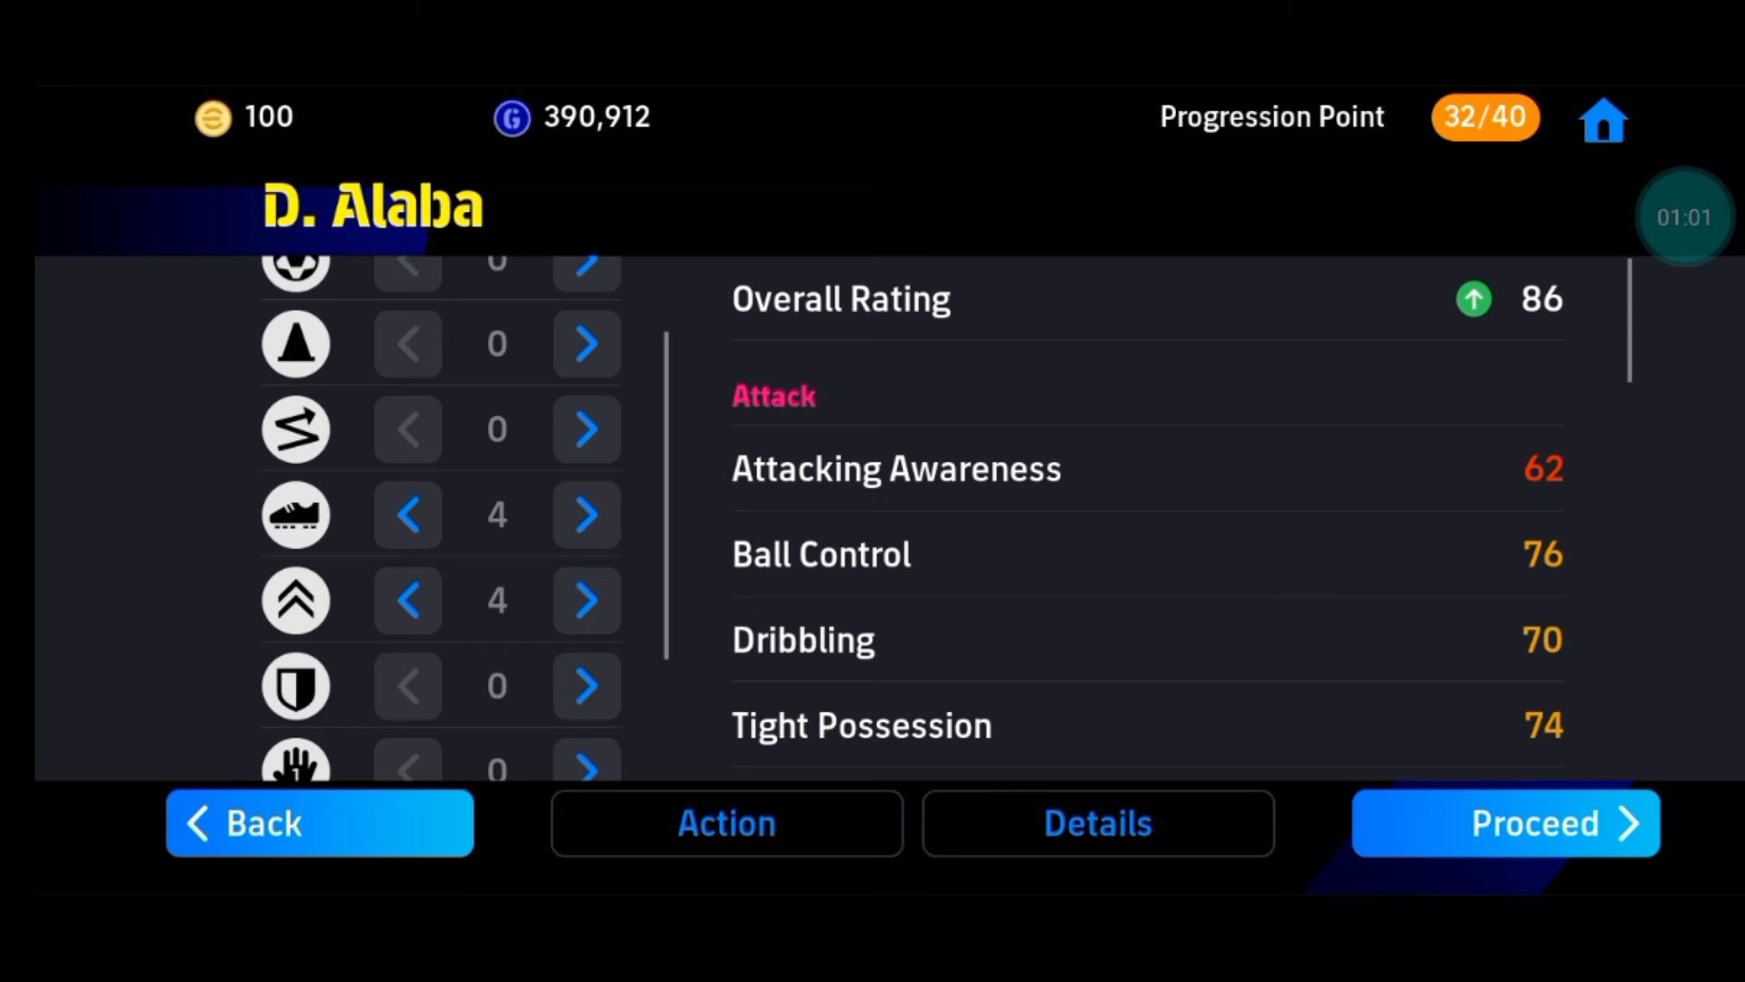
click(586, 600)
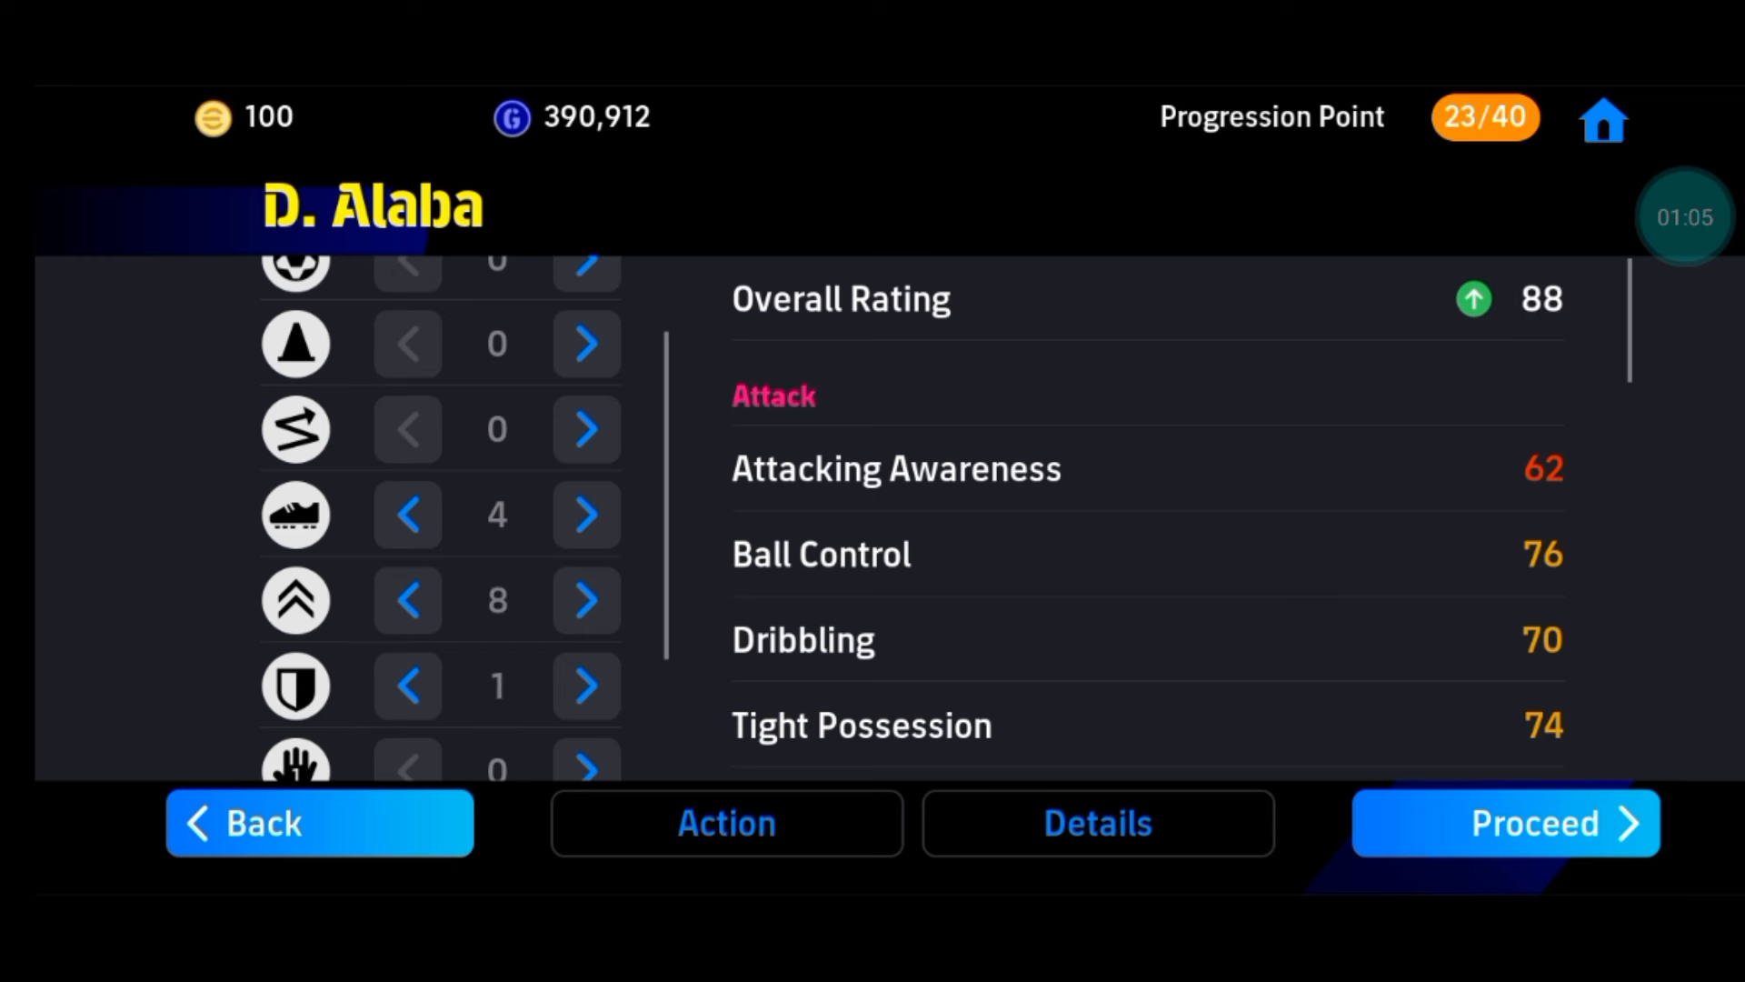
click(587, 685)
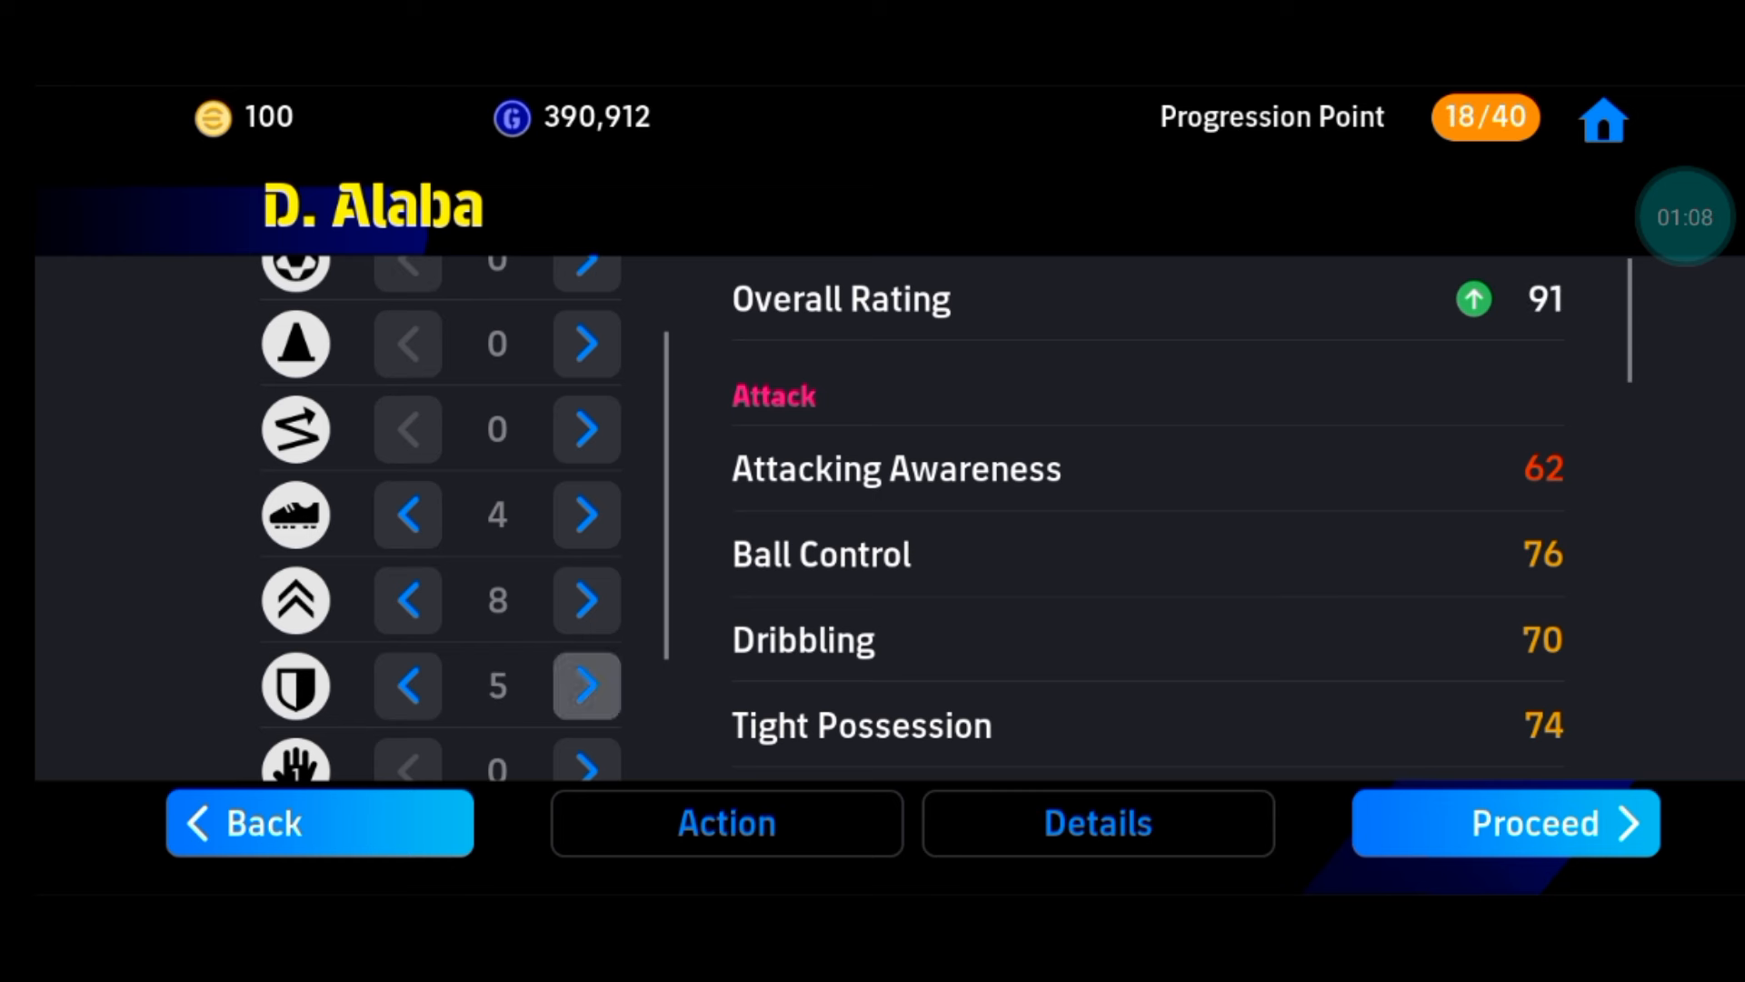
click(586, 685)
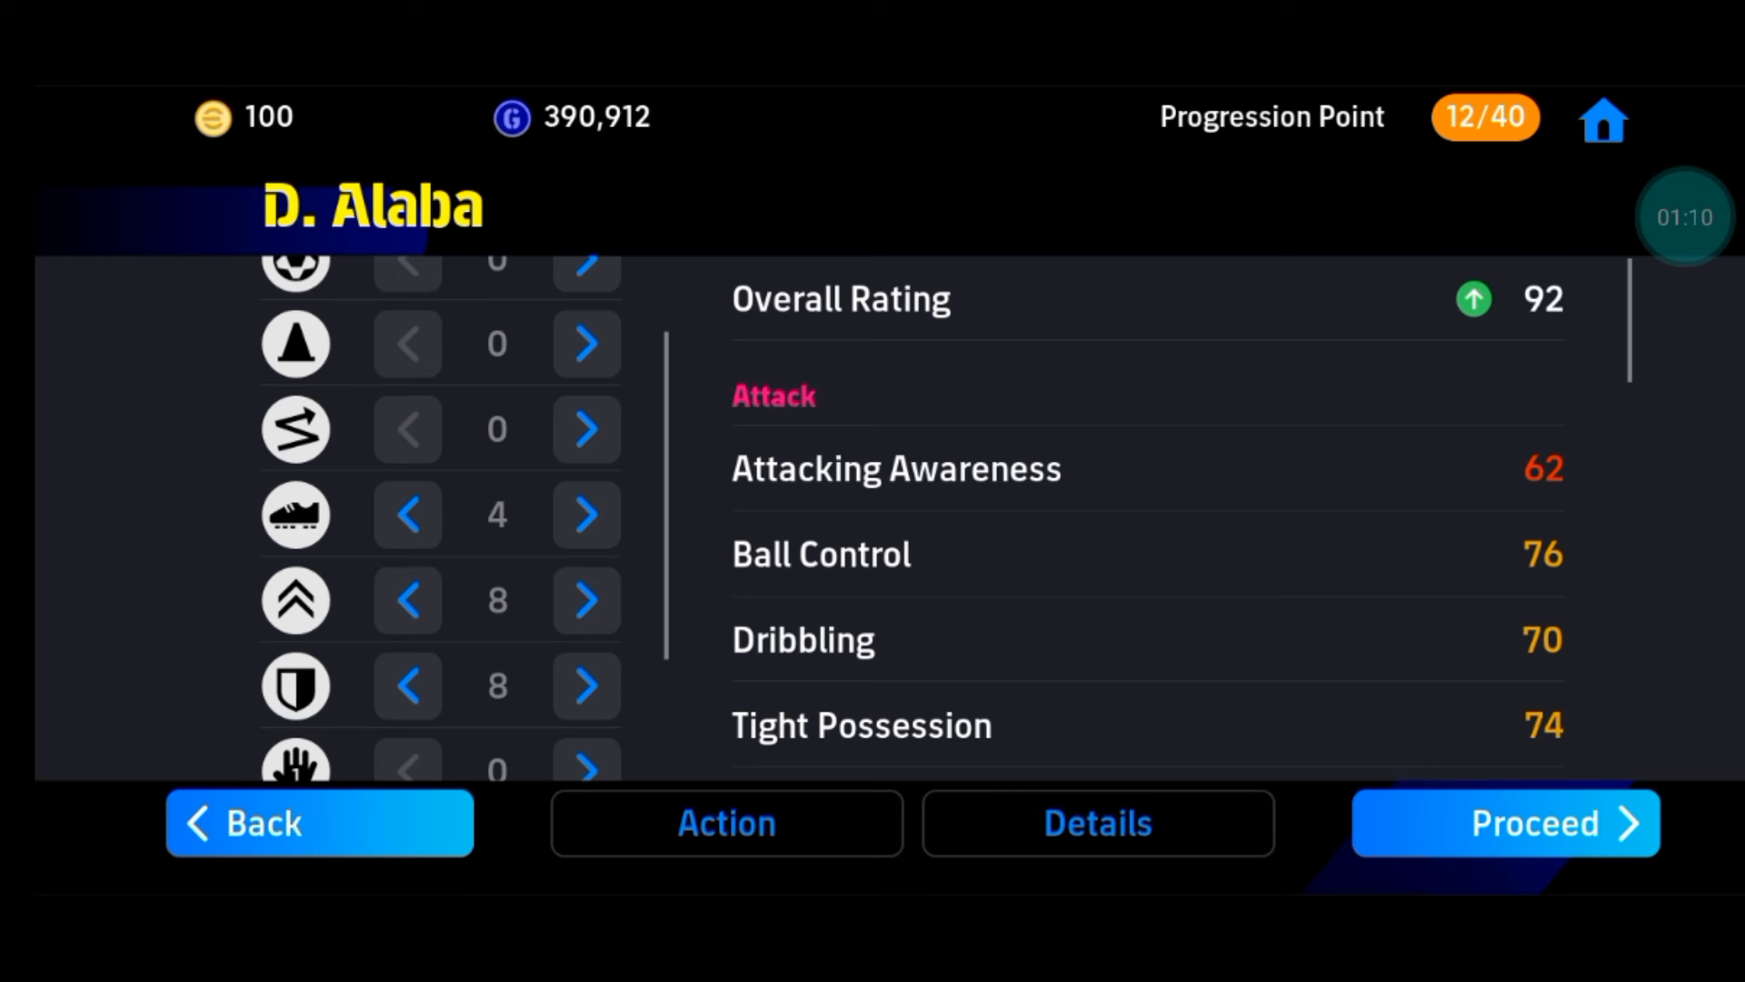
click(586, 686)
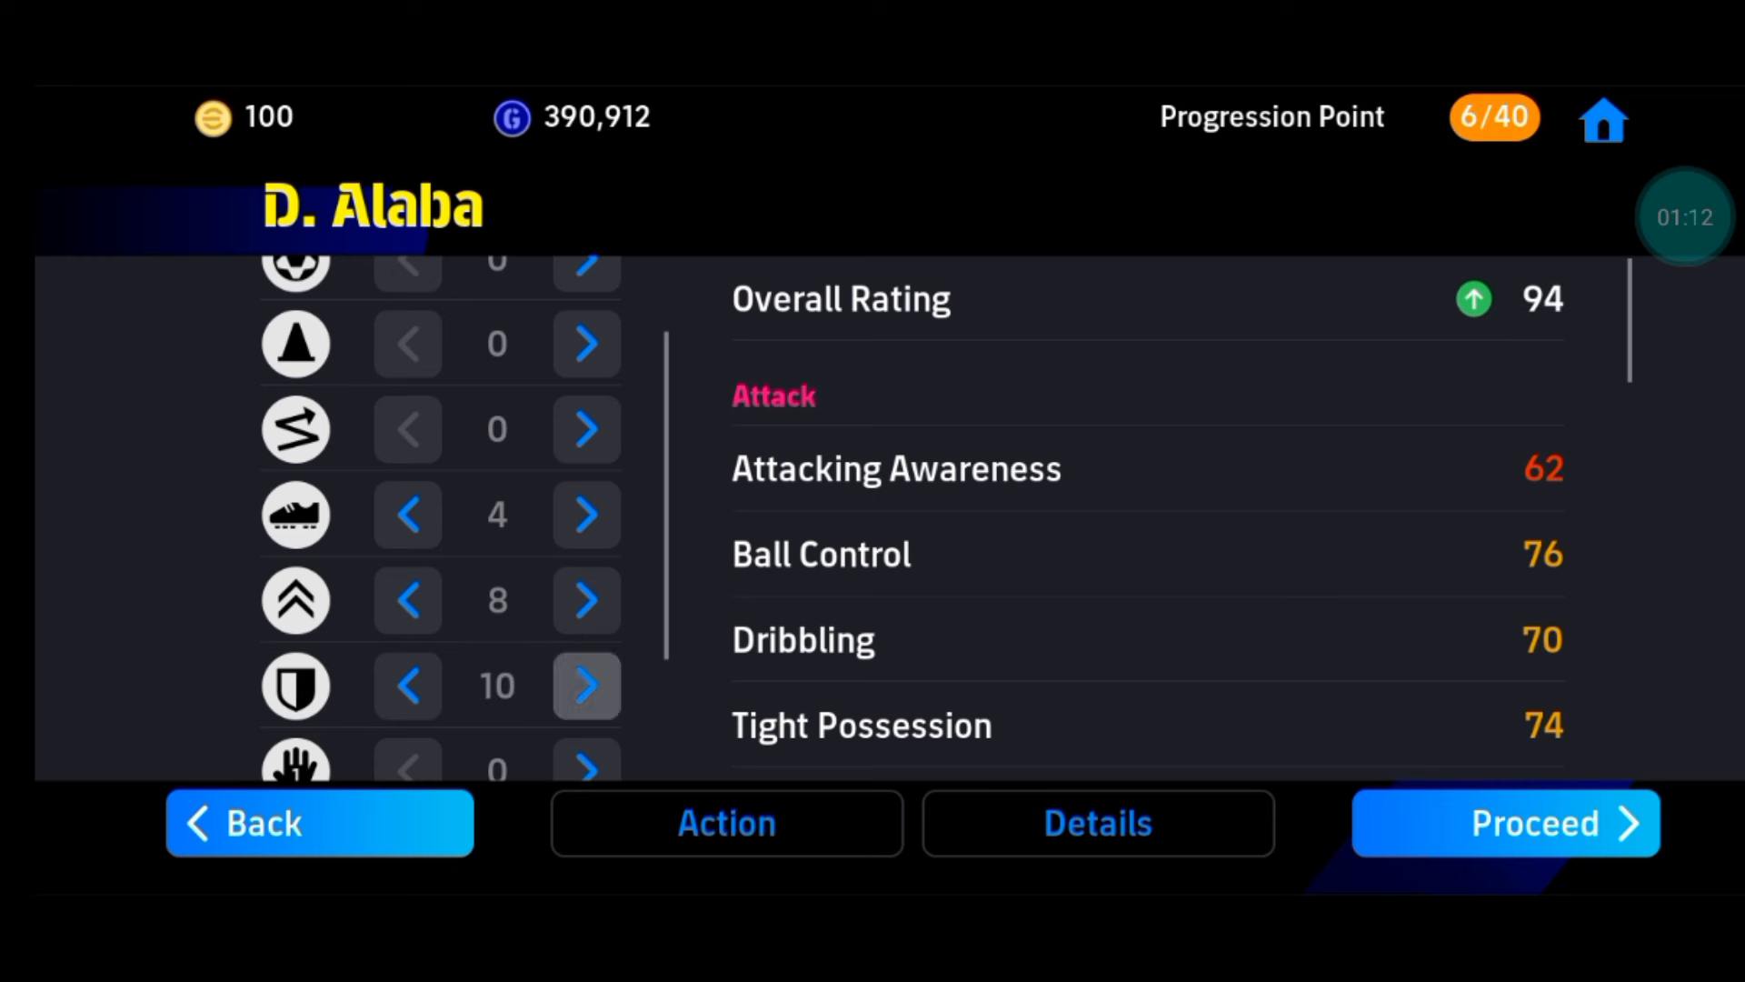
click(587, 685)
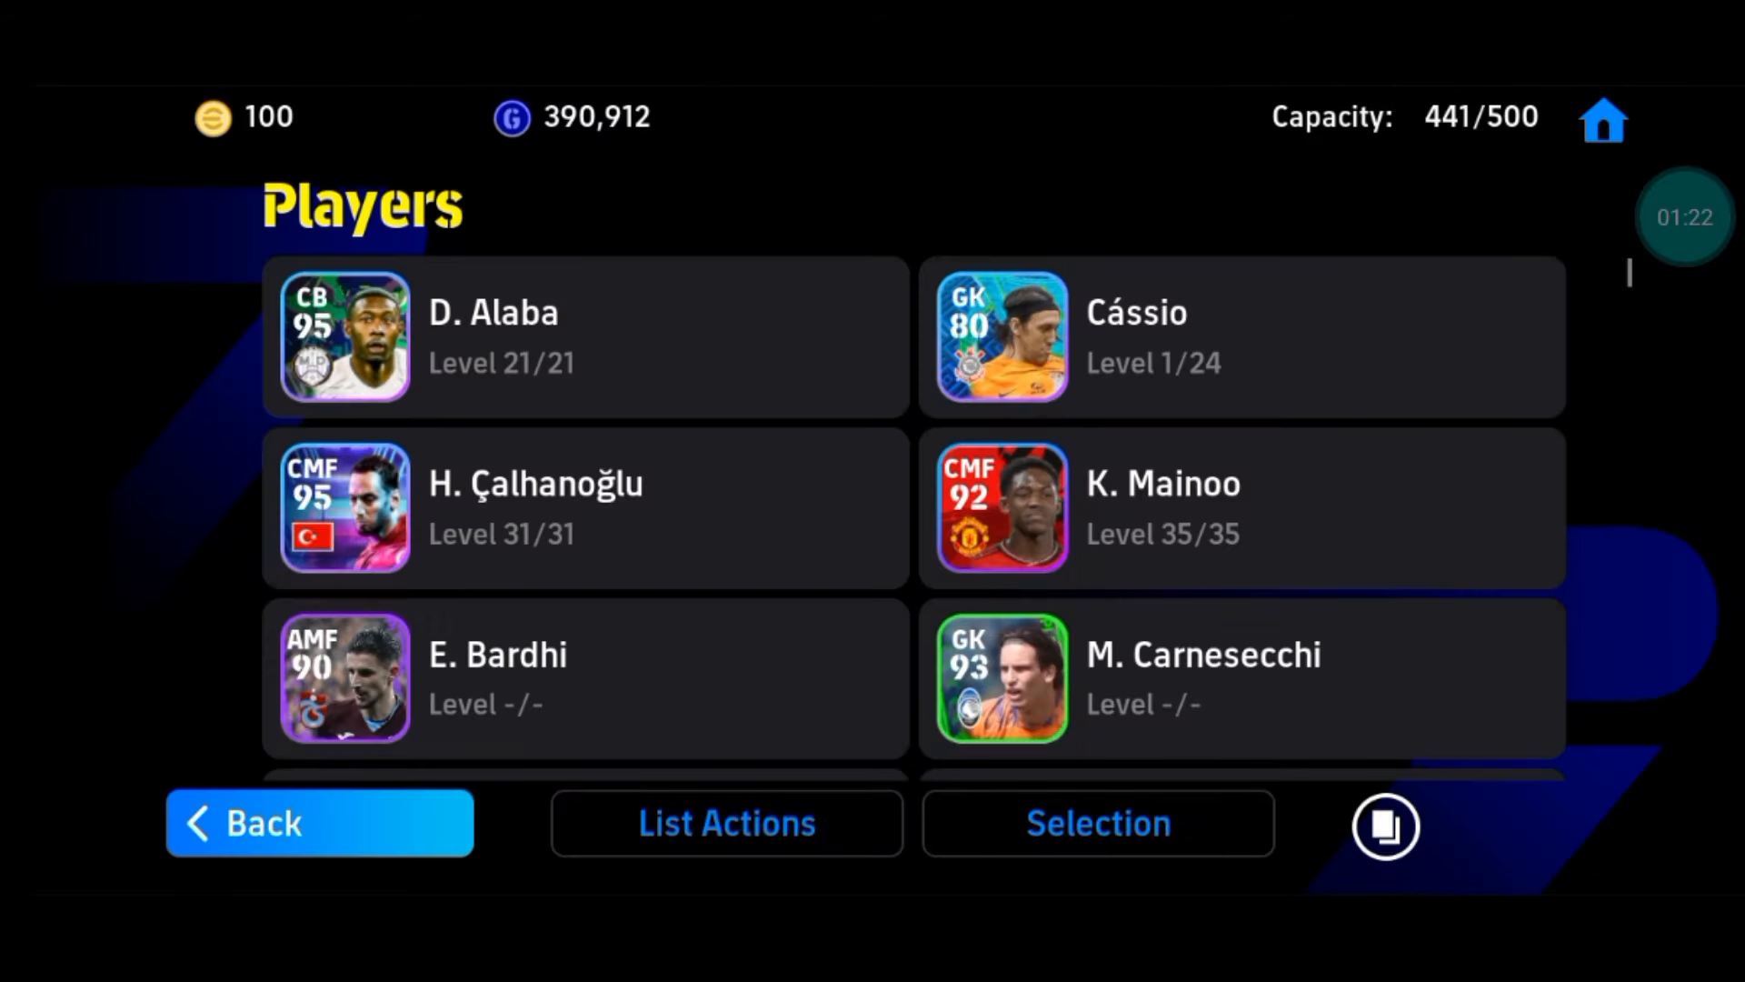
Leave storage for the squad, sort the player list, and select D. Alaba
click(319, 823)
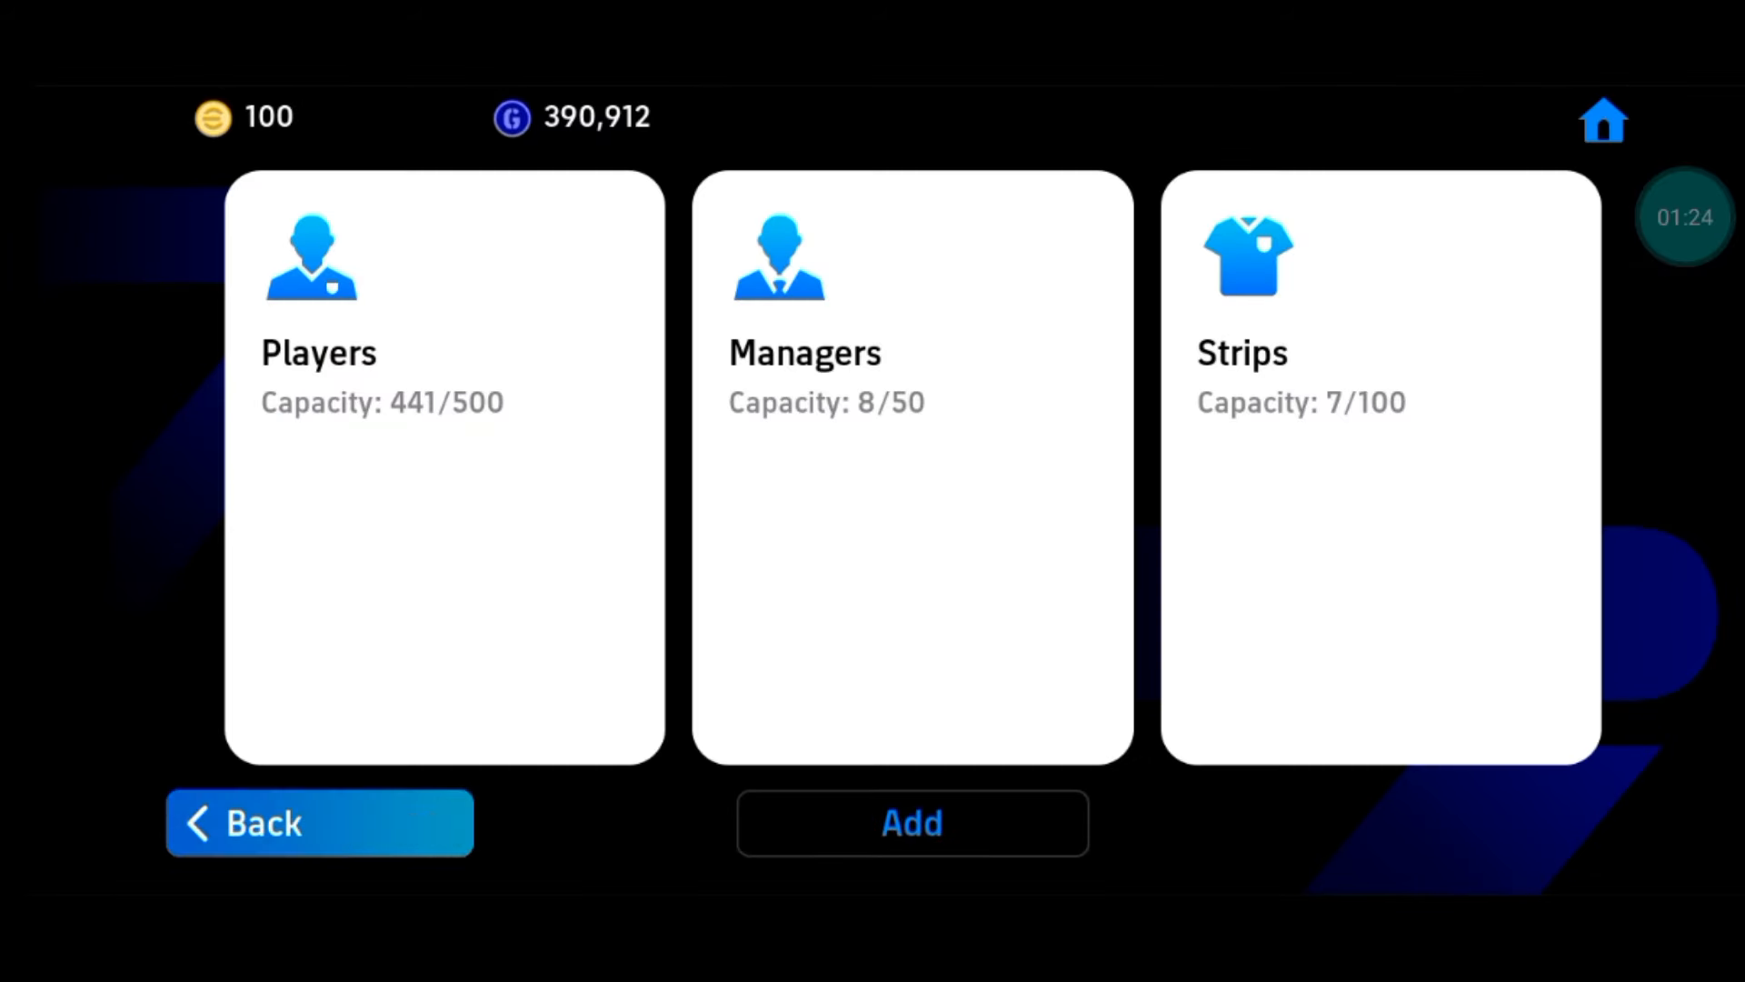
click(319, 823)
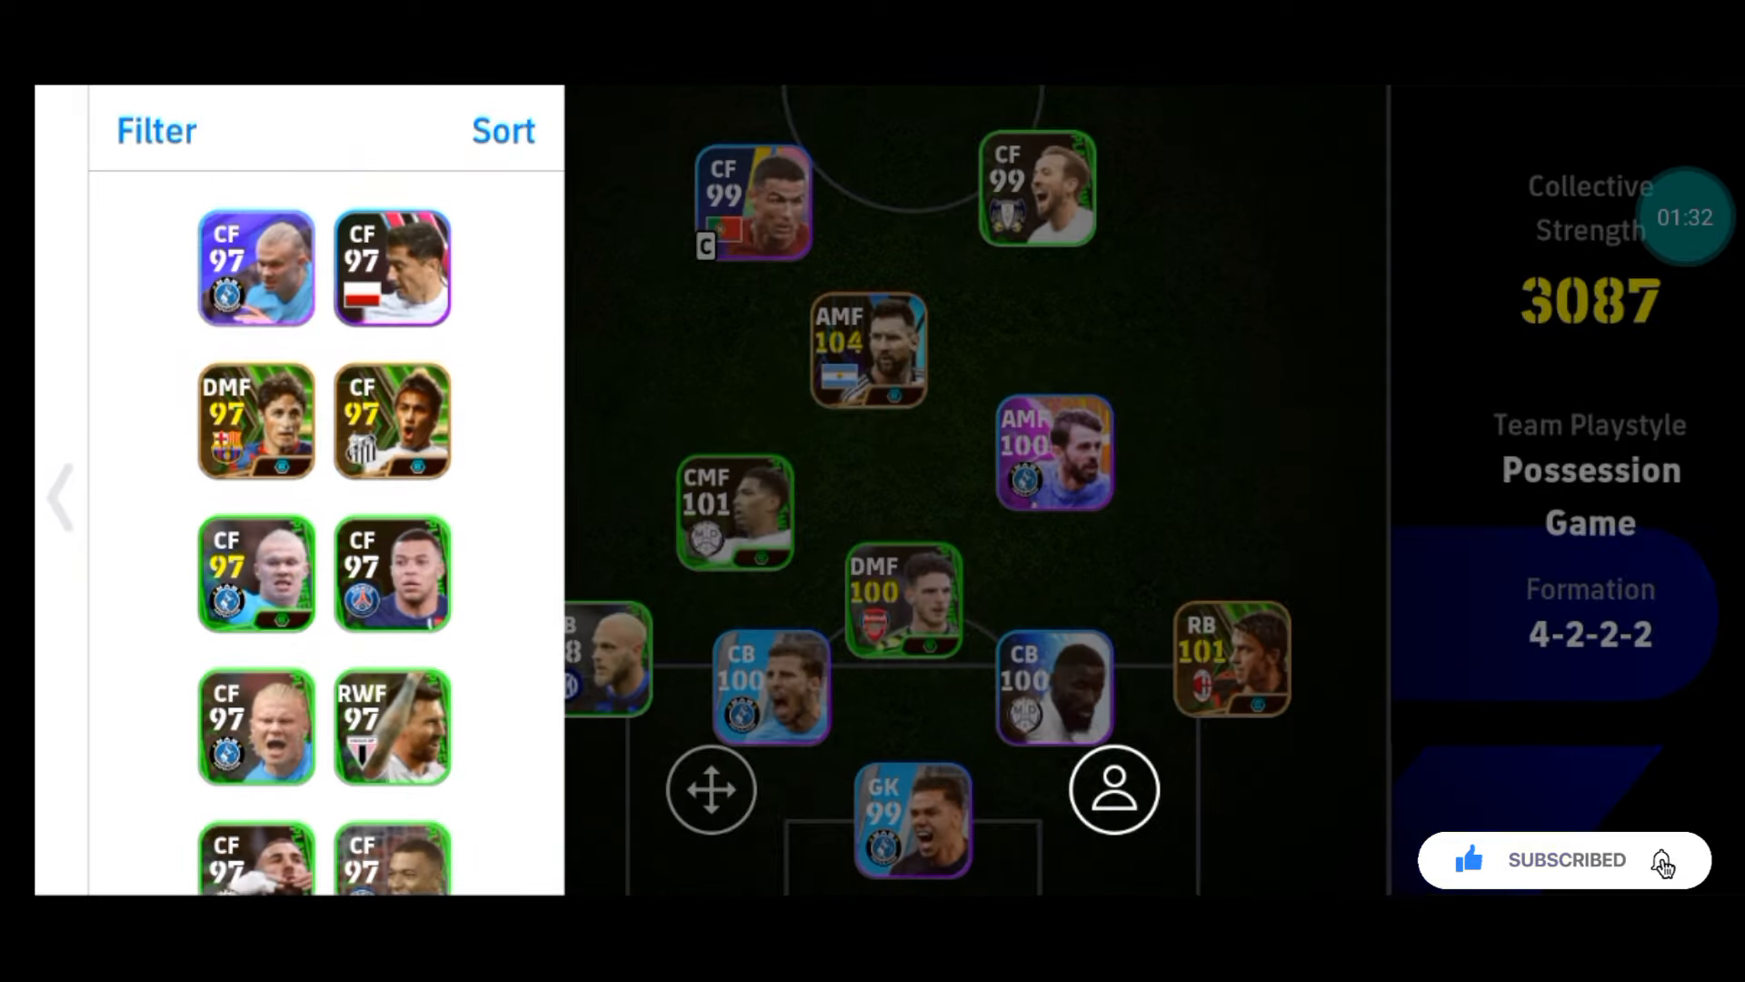
click(501, 130)
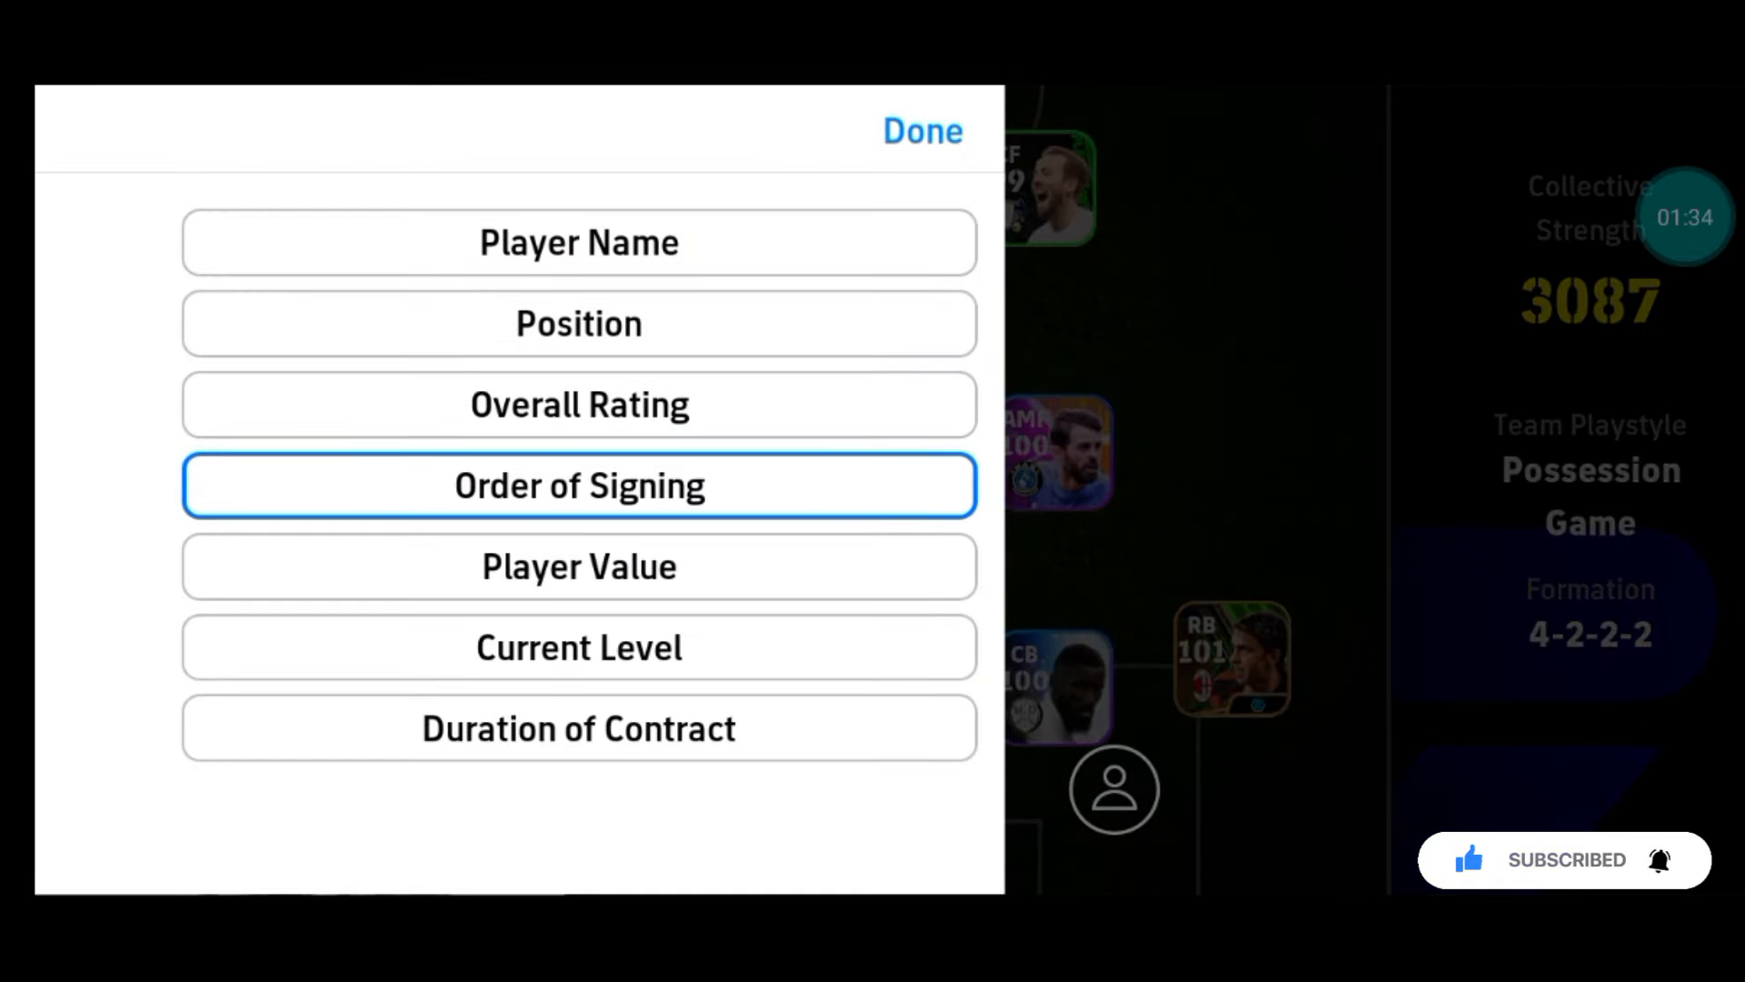
click(922, 130)
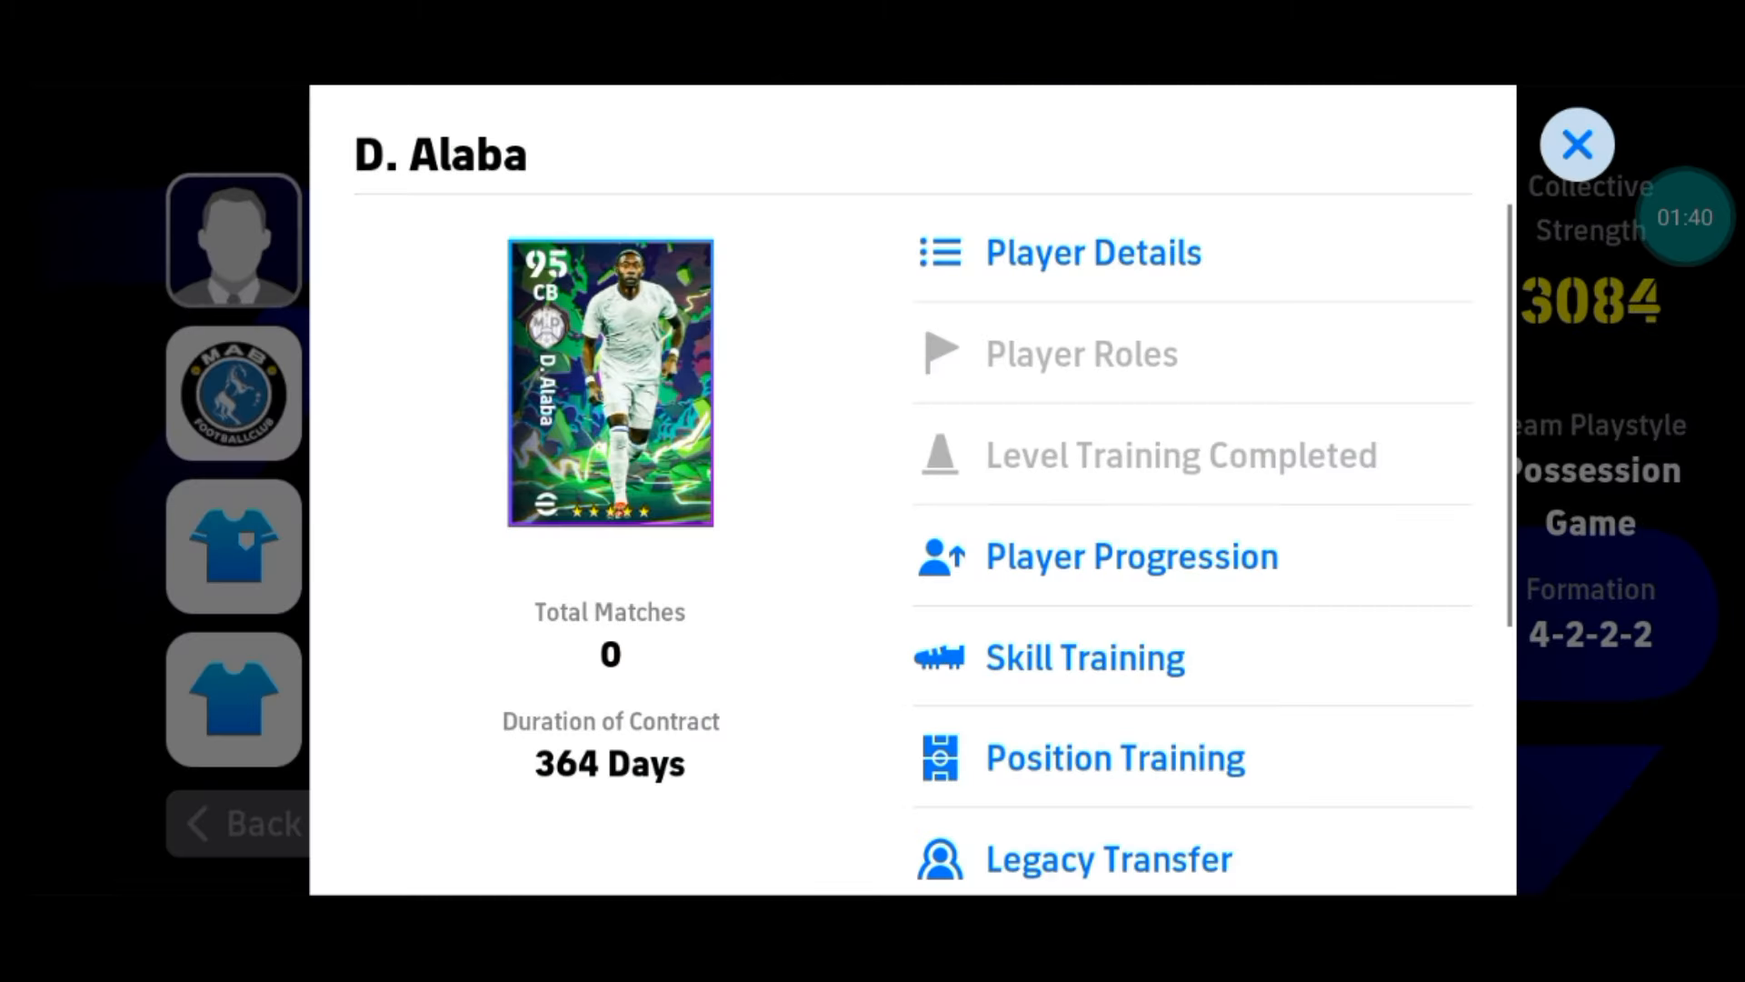
Open D. Alaba's Player Details and browse its pages and stats list
click(1092, 252)
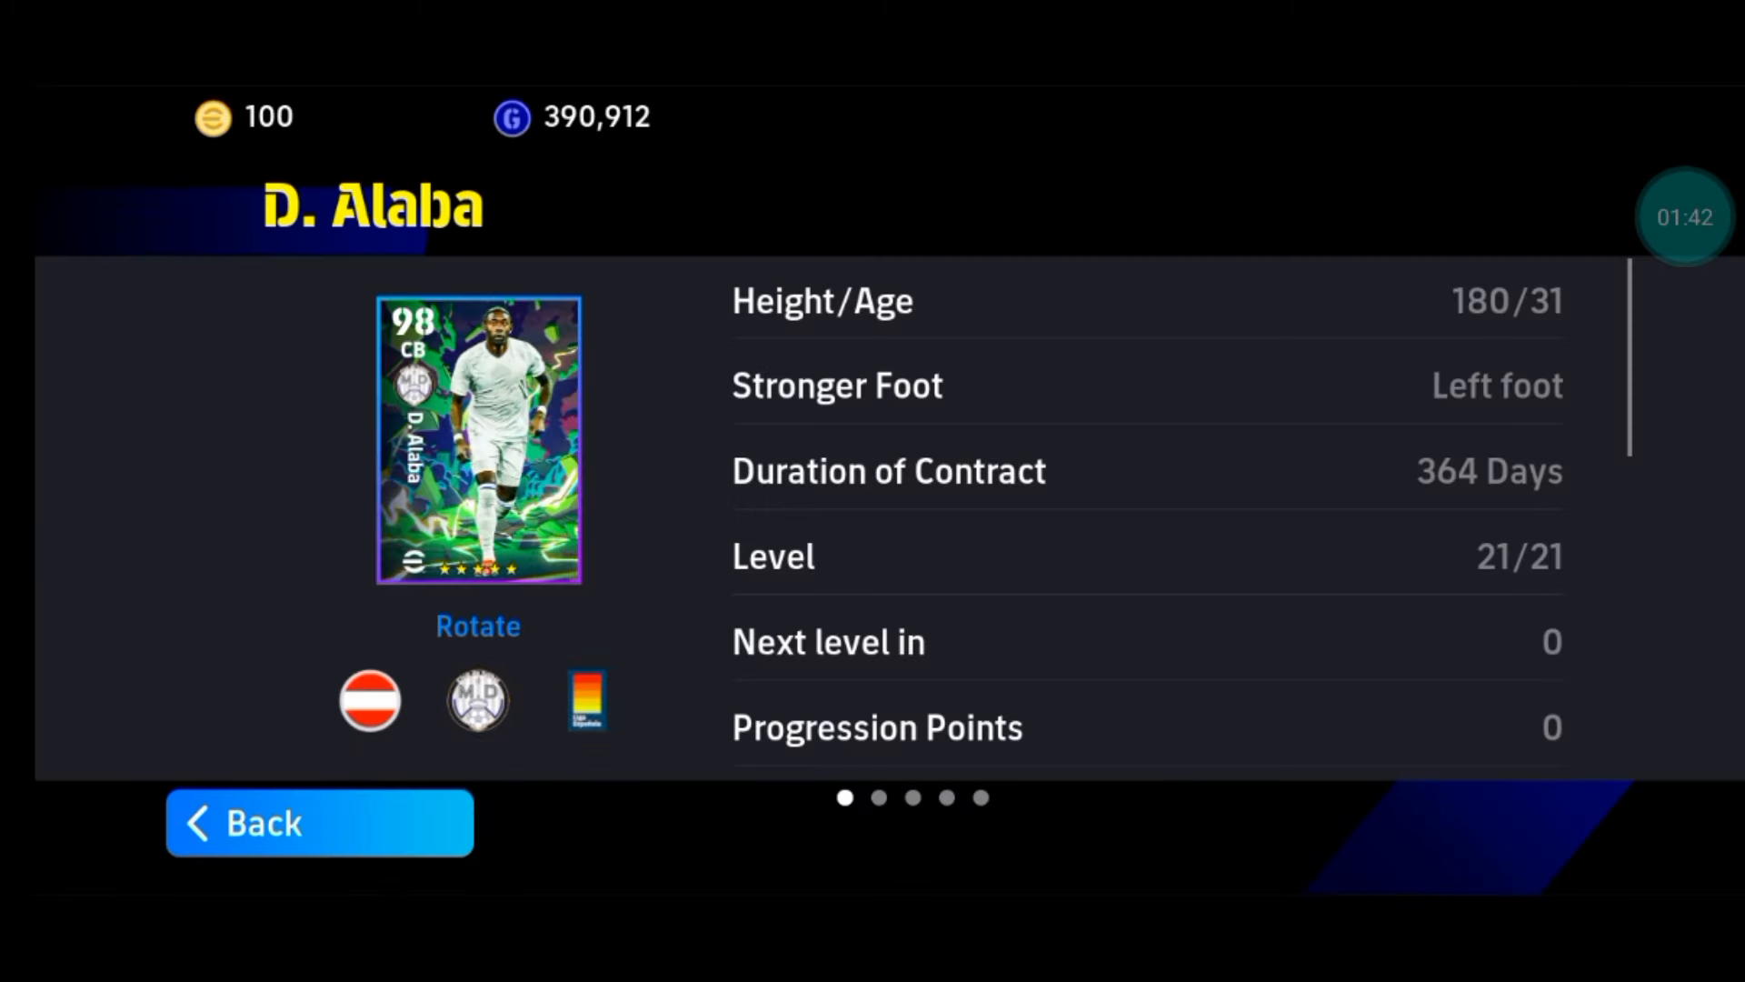
scroll(left, 3)
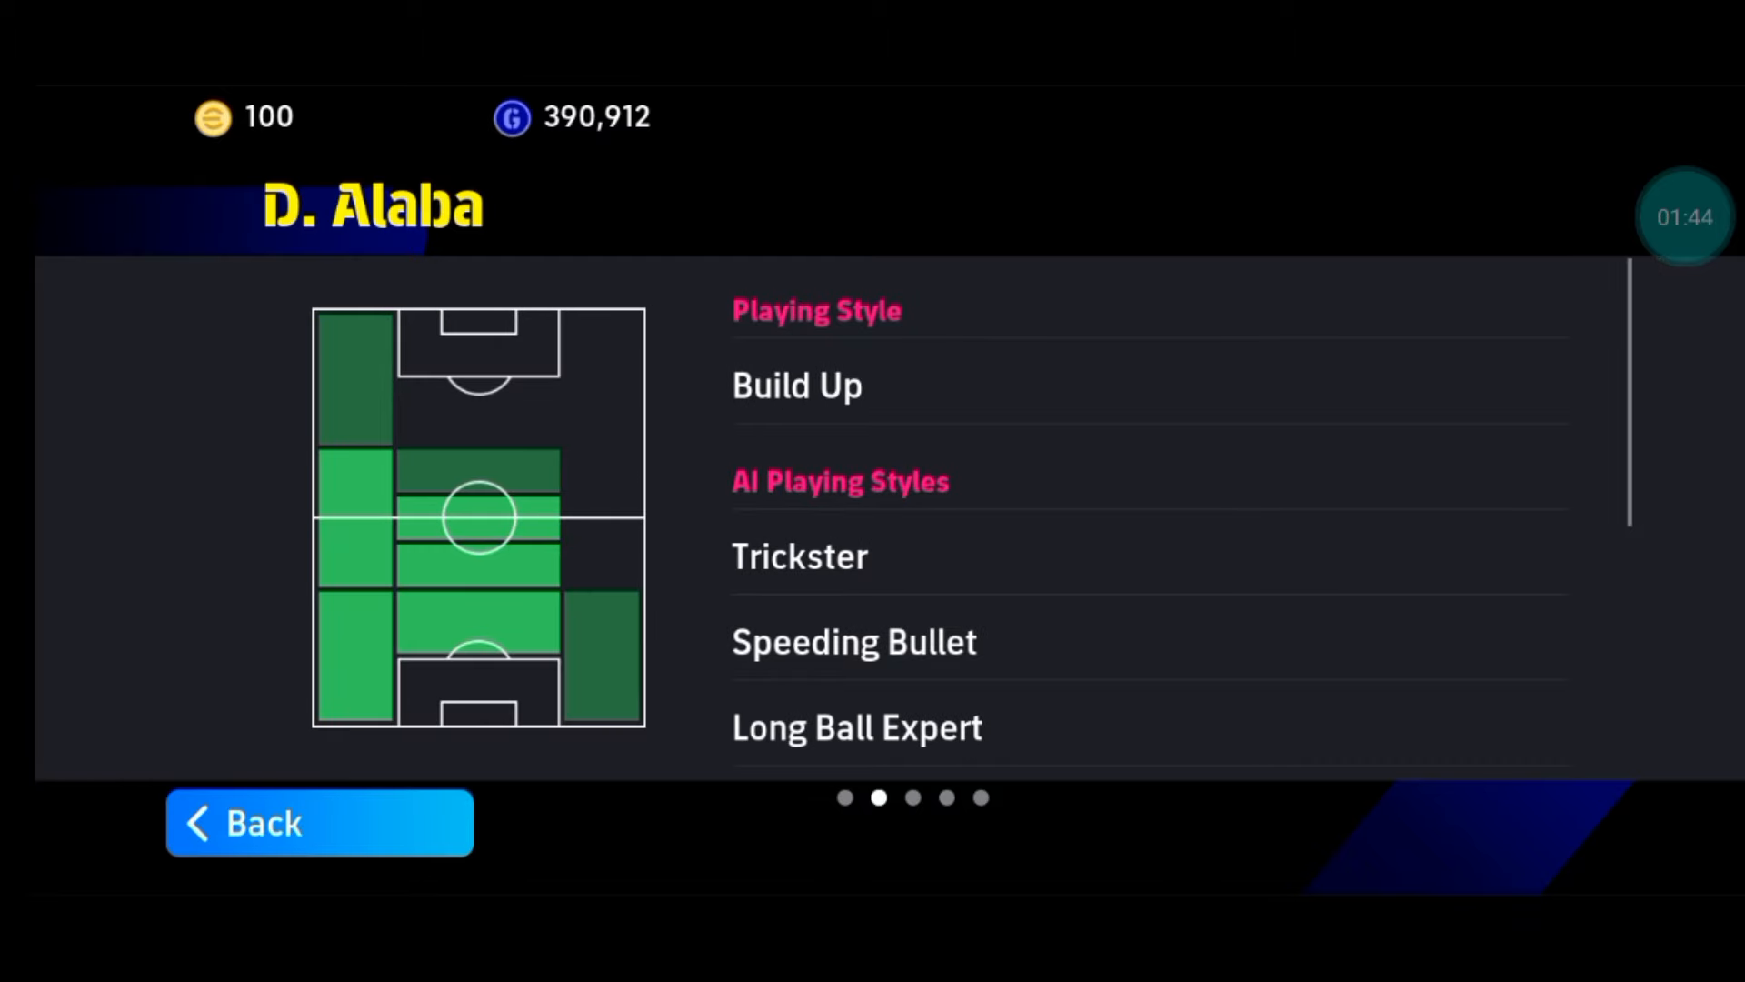
scroll(left, 3)
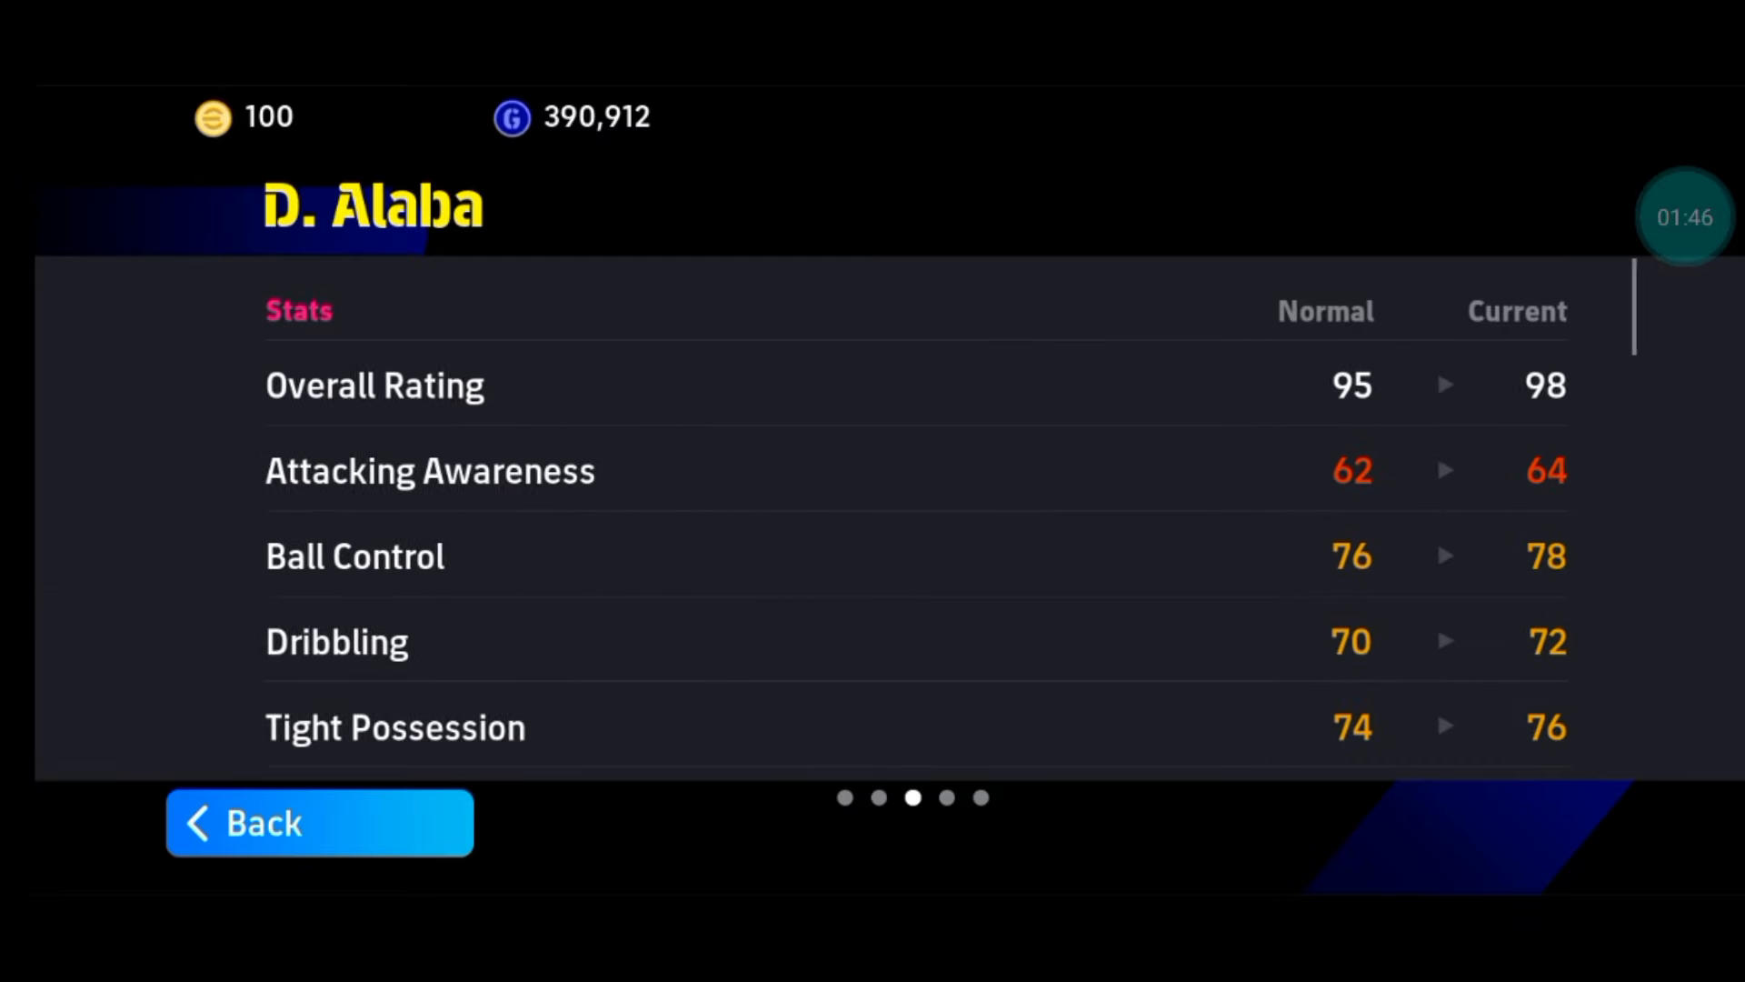
scroll(down, 3)
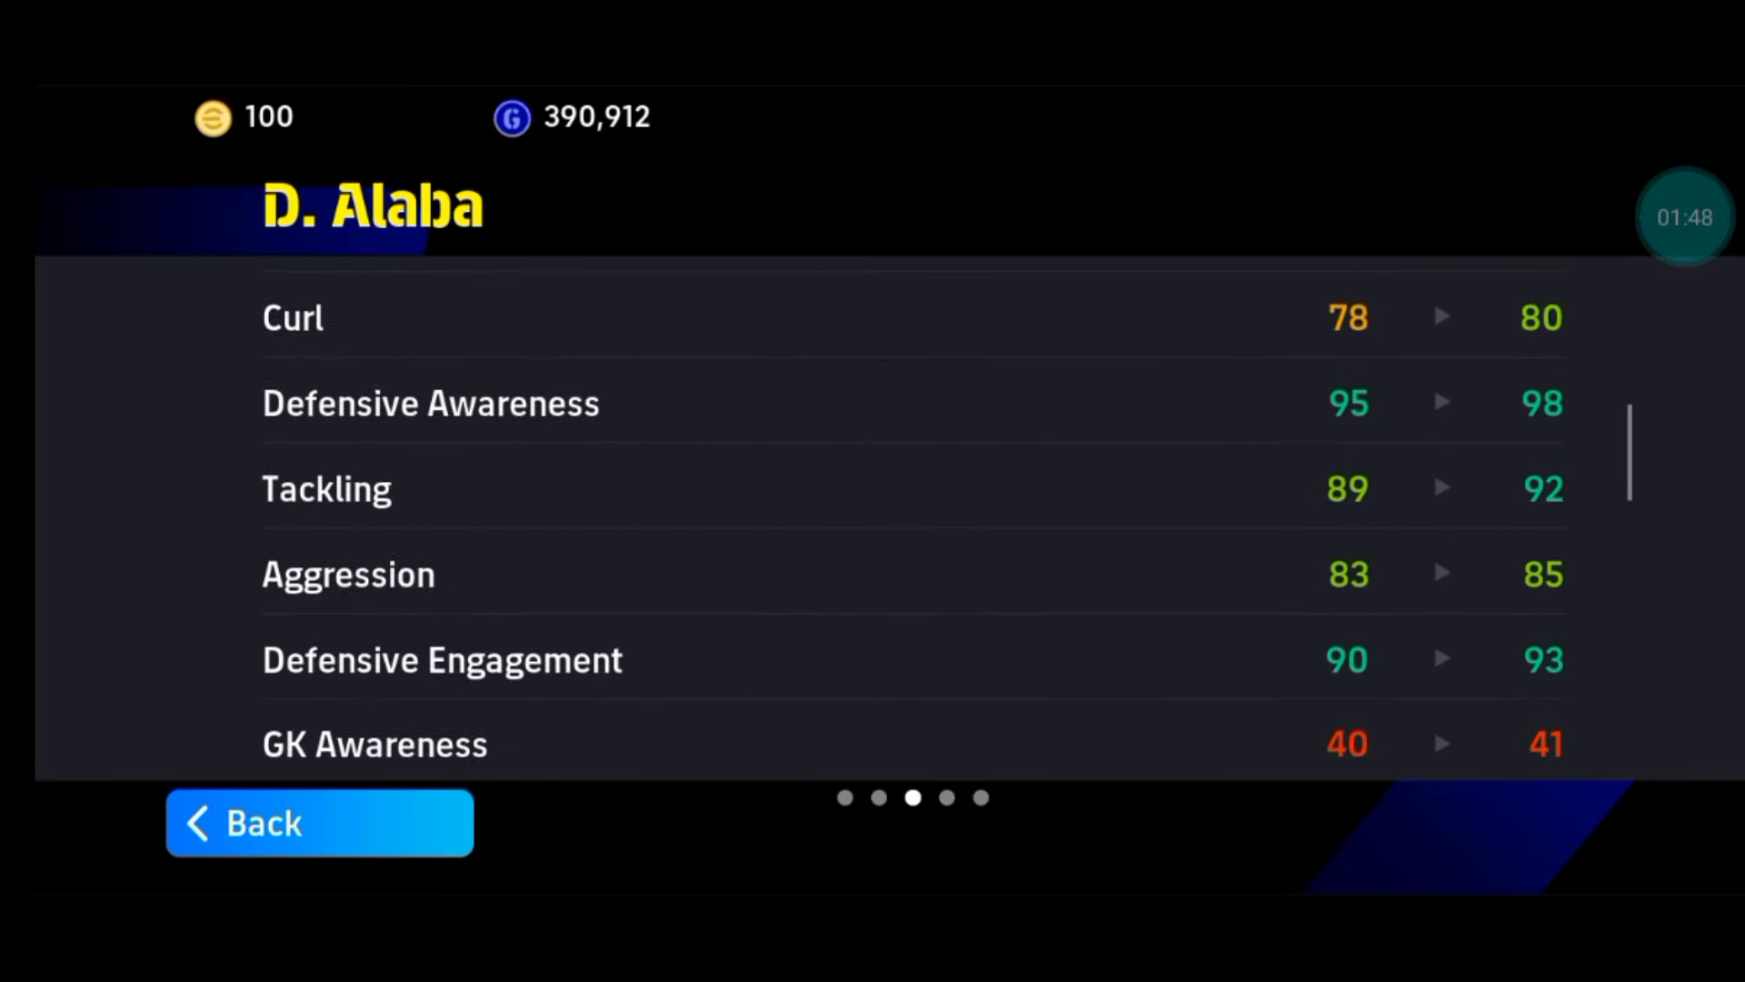
scroll(down, 3)
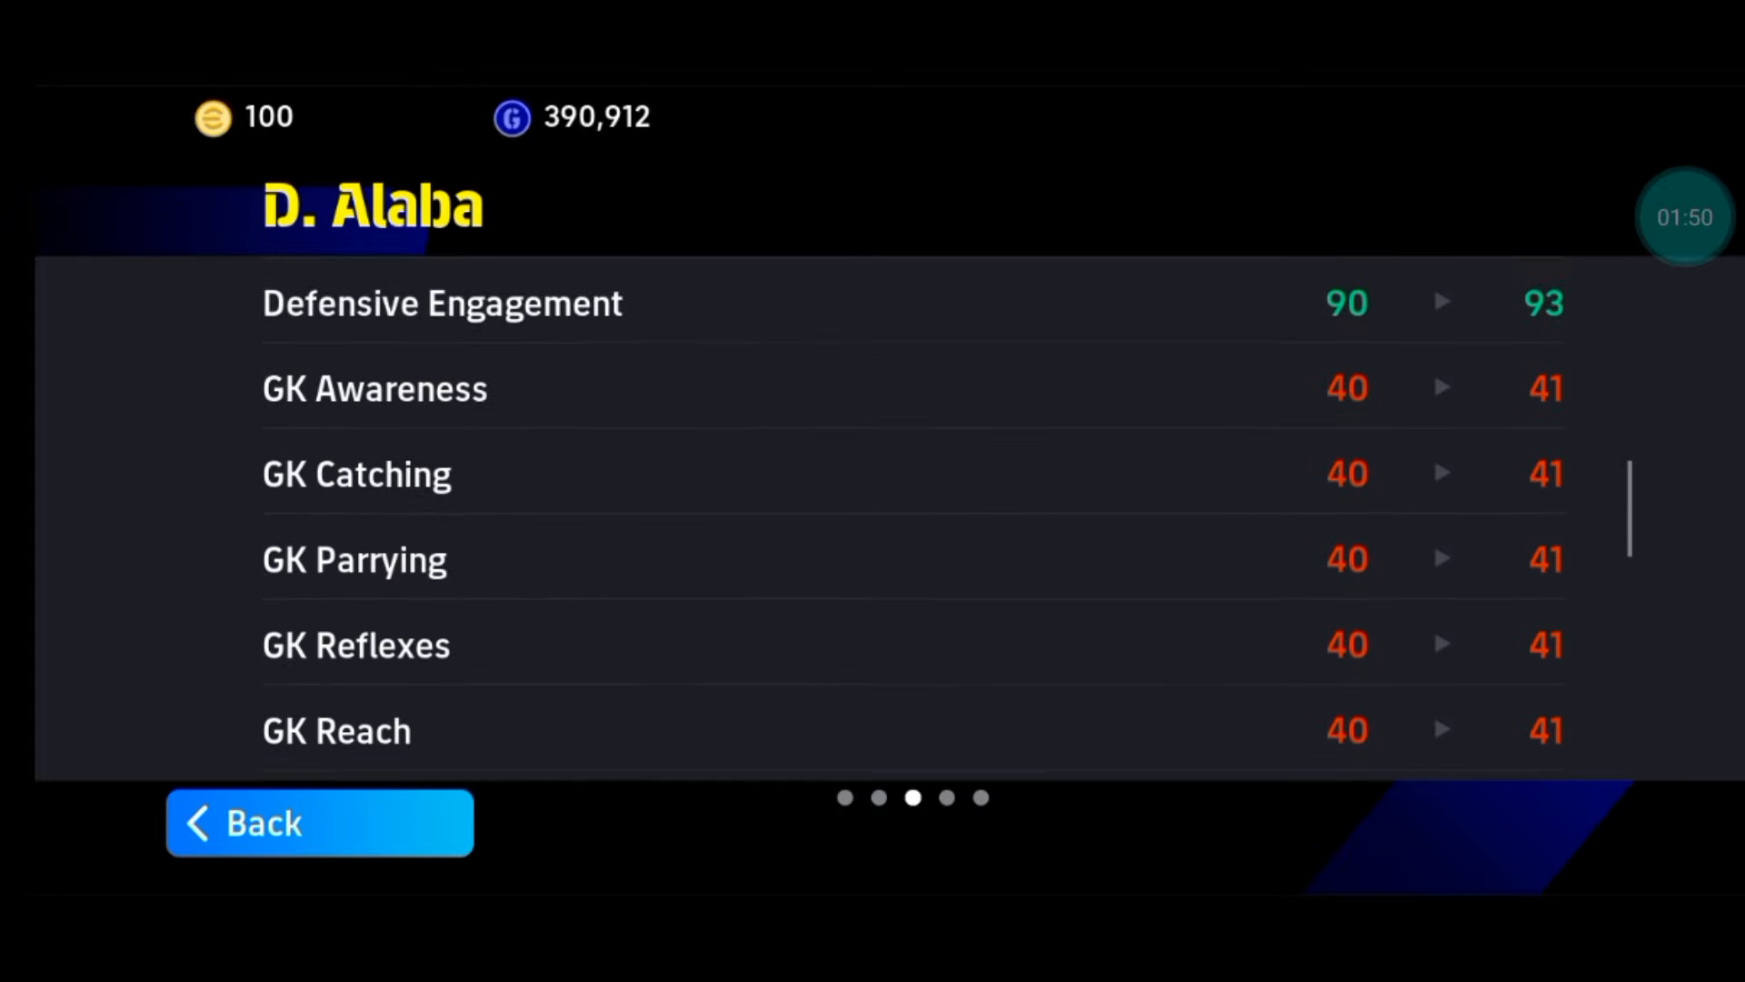
scroll(down, 3)
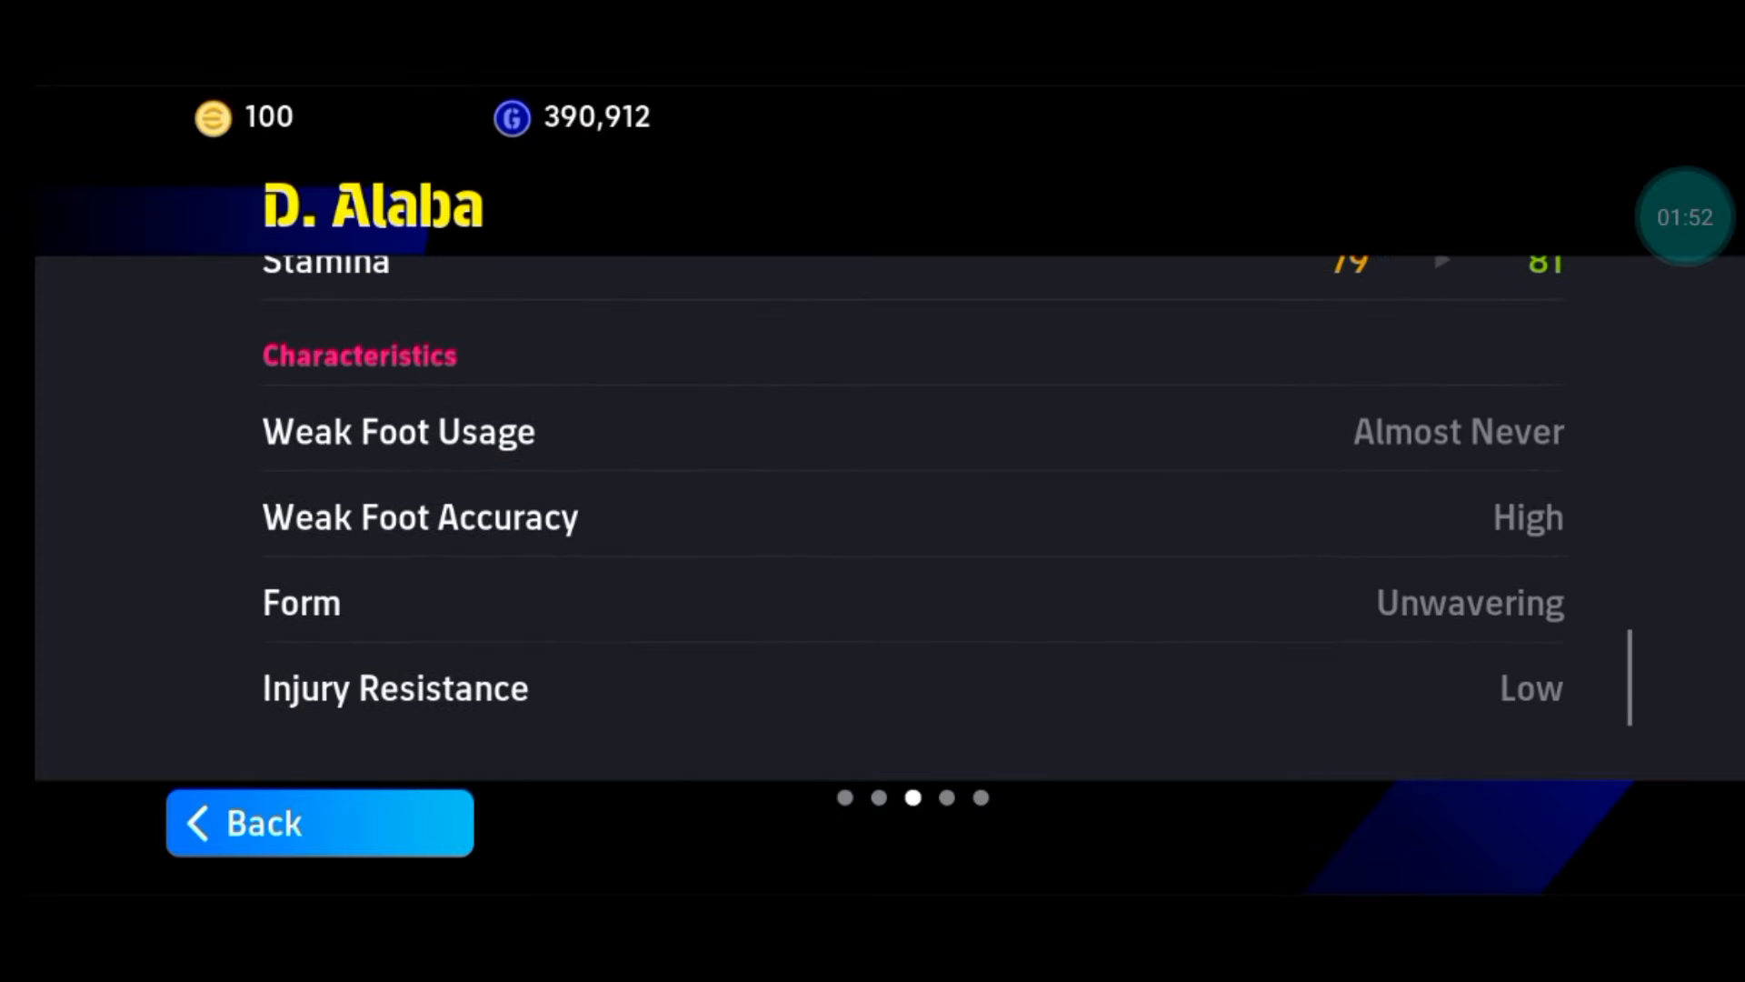